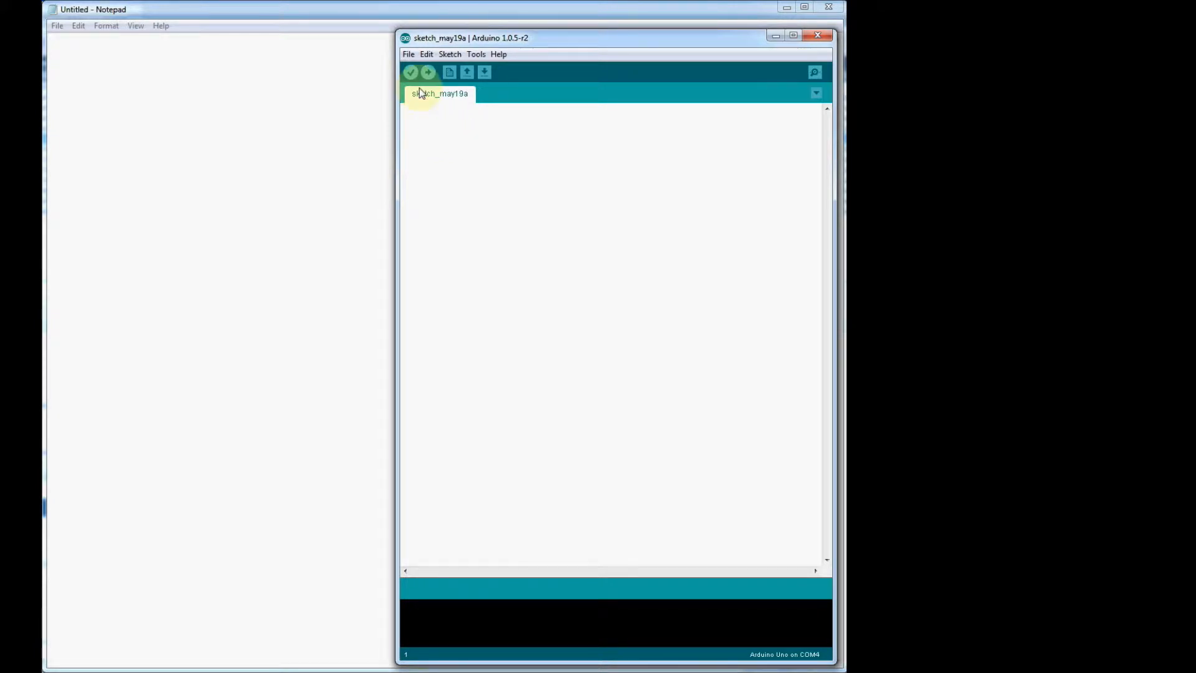
# Load IRrecvDemo from the File menu's IRremote examples into its own window.
pyautogui.click(408, 54)
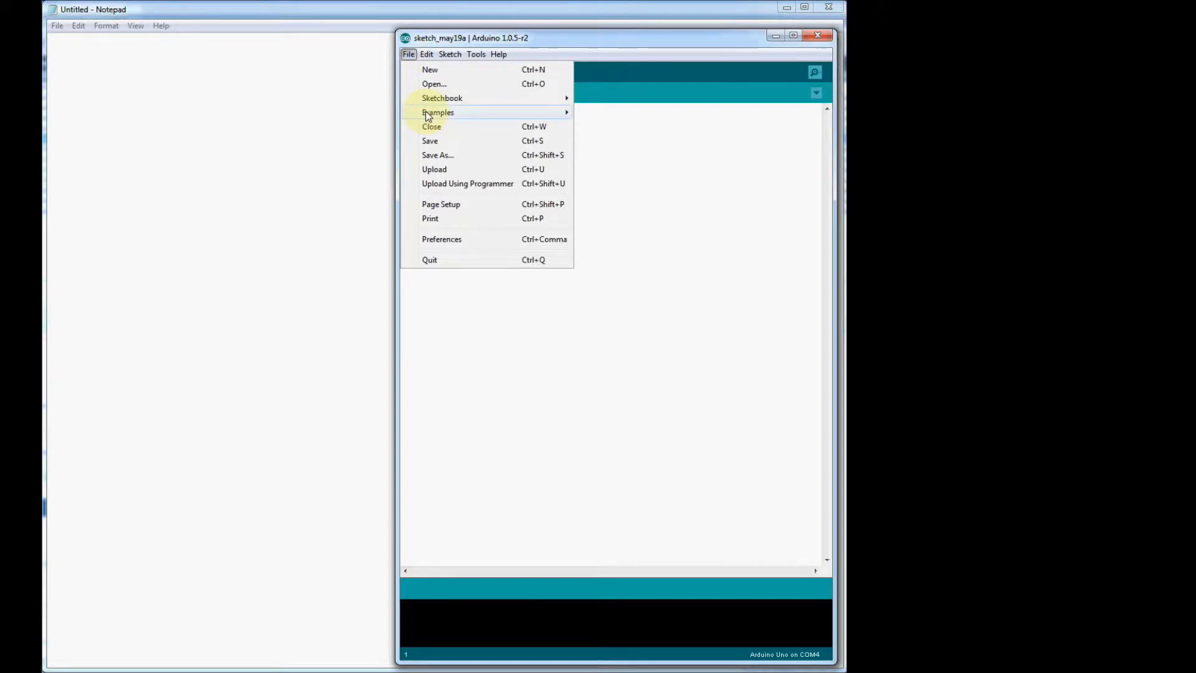
pyautogui.moveTo(437, 112)
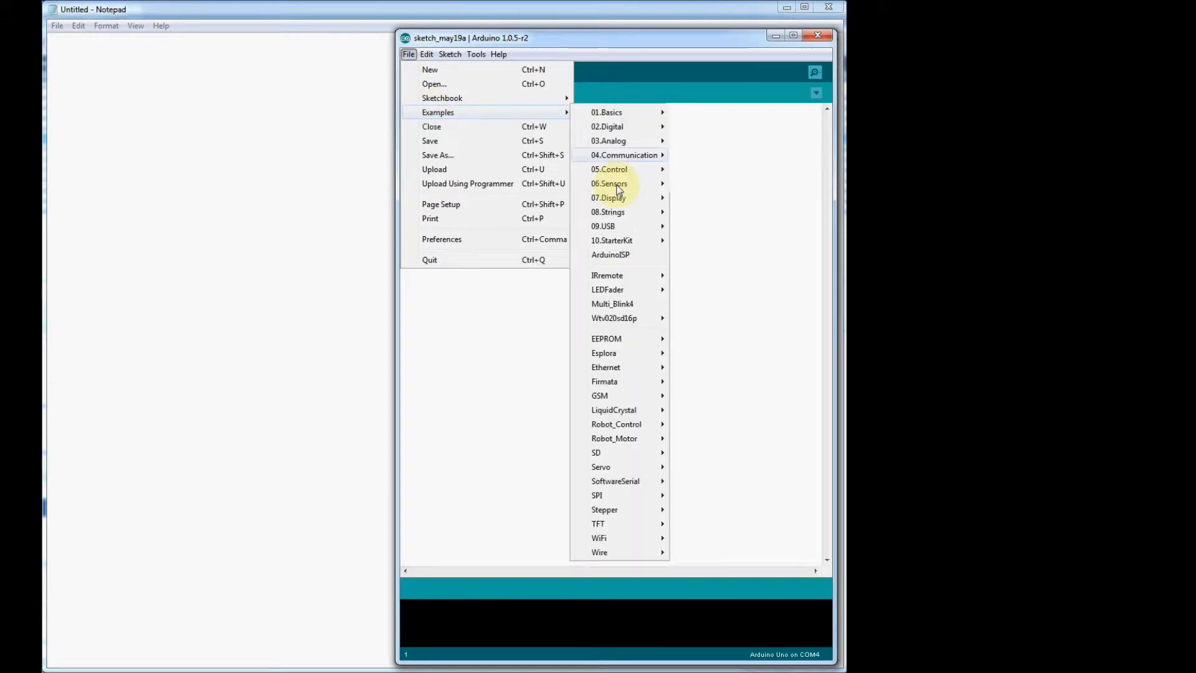
pyautogui.moveTo(607, 275)
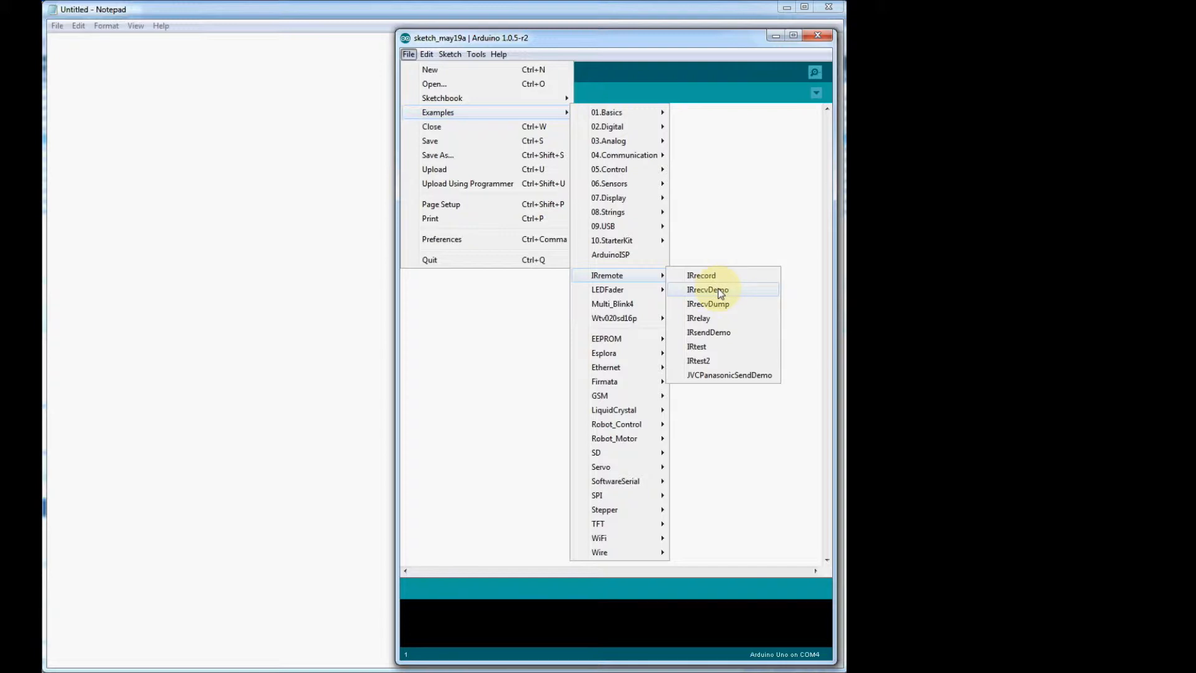
pyautogui.click(706, 289)
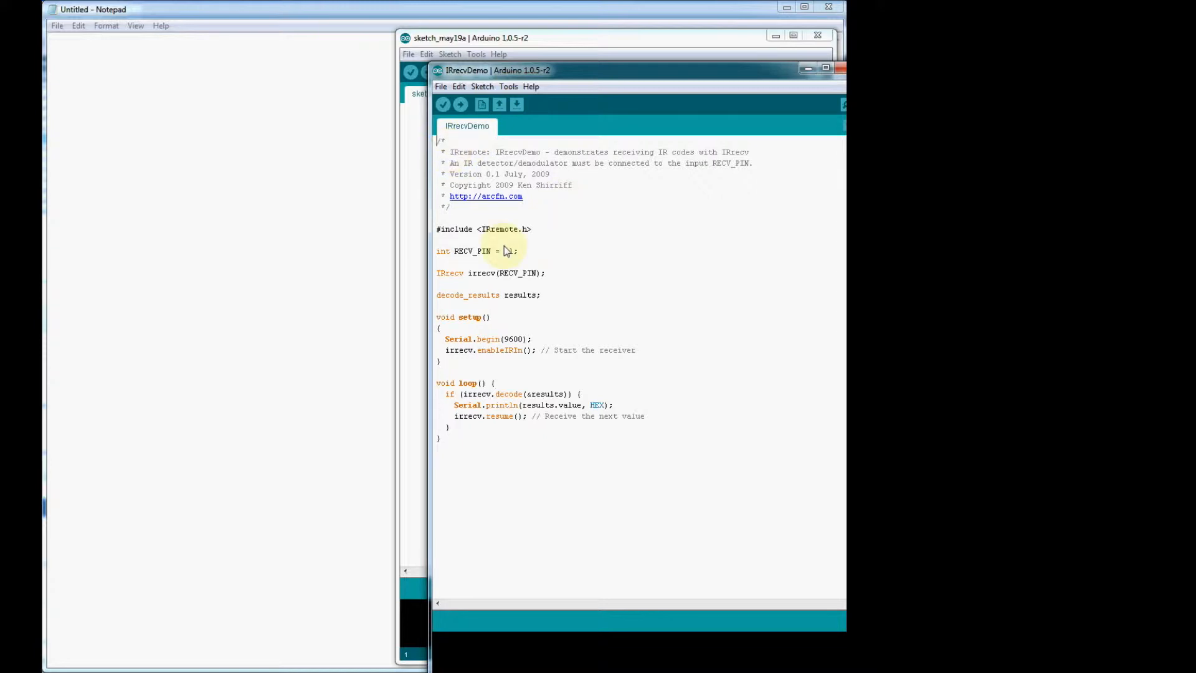
# Edit the line int RECV_PIN = 11; so the receiver pin reads 12.
pyautogui.write('11')
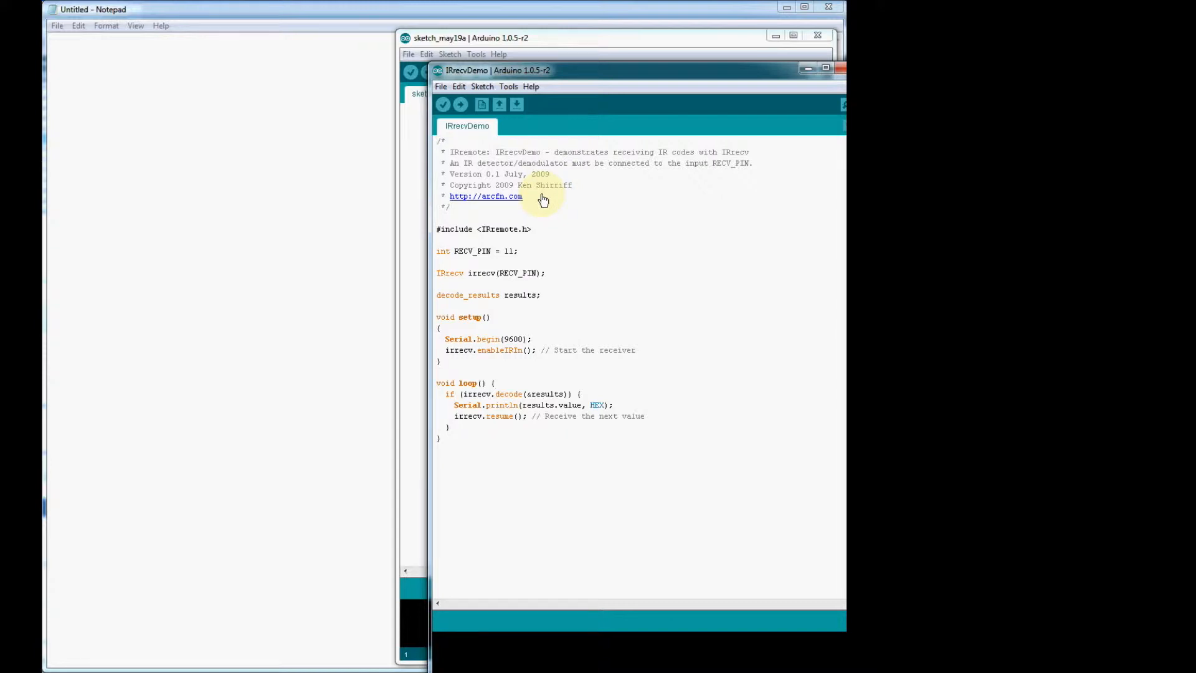
pyautogui.moveTo(573, 227)
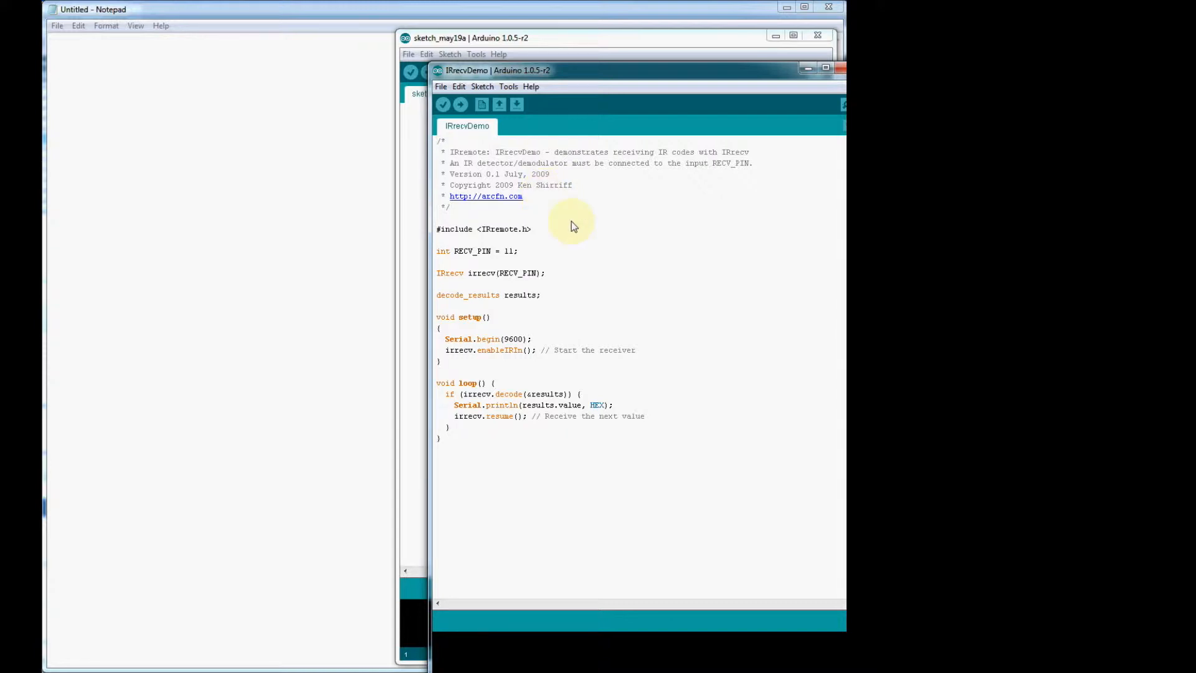
pyautogui.moveTo(565, 218)
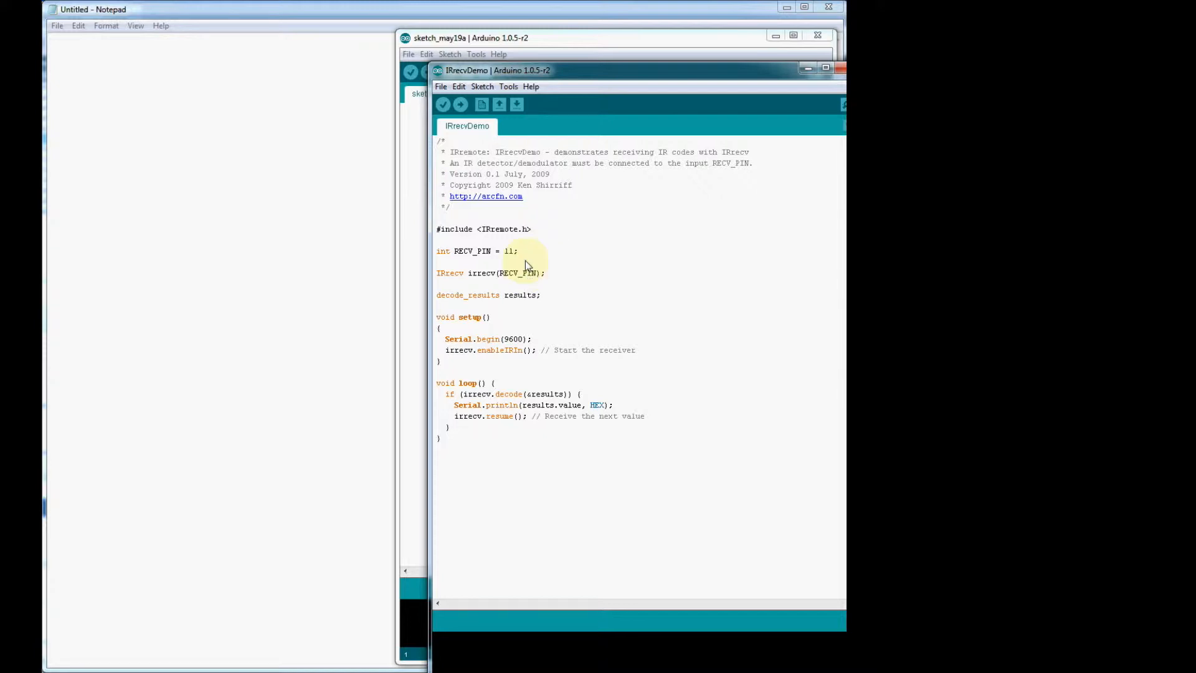
pyautogui.moveTo(517, 261)
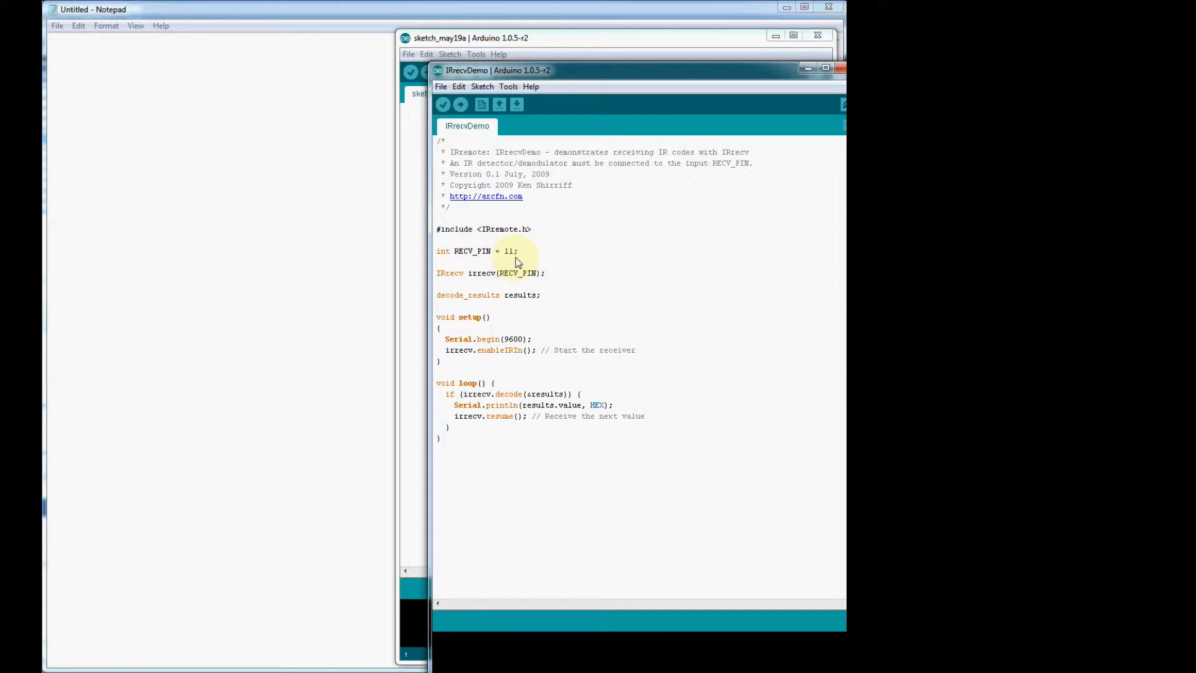
pyautogui.write('12')
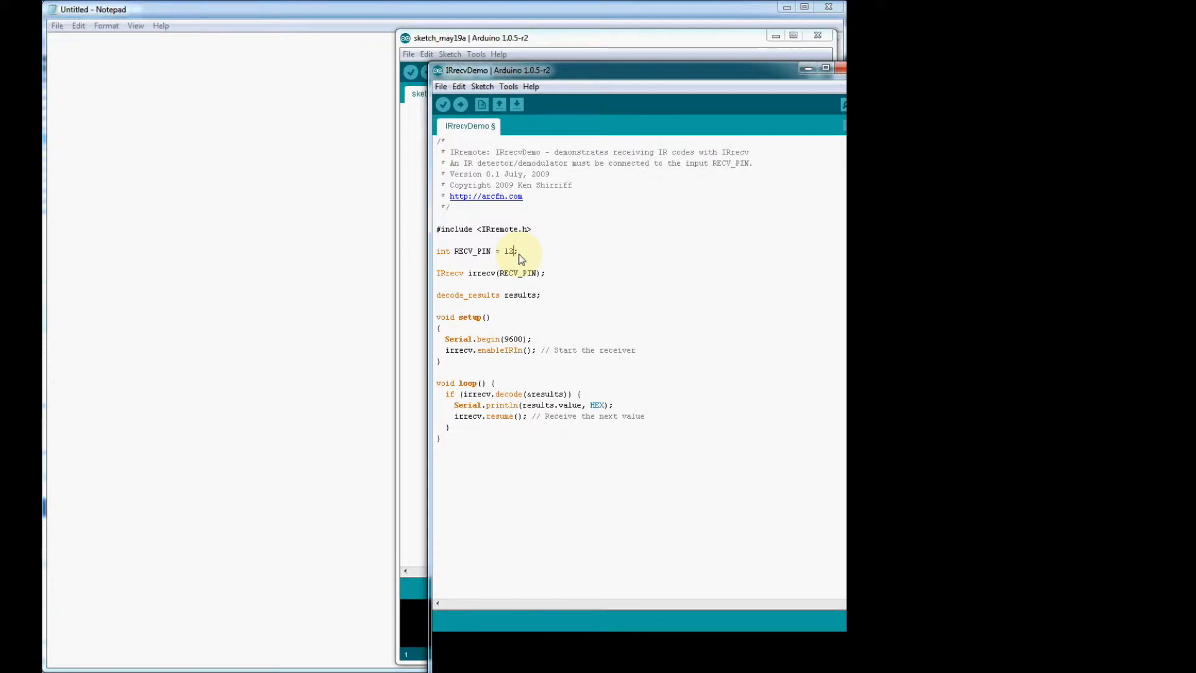
pyautogui.moveTo(565, 295)
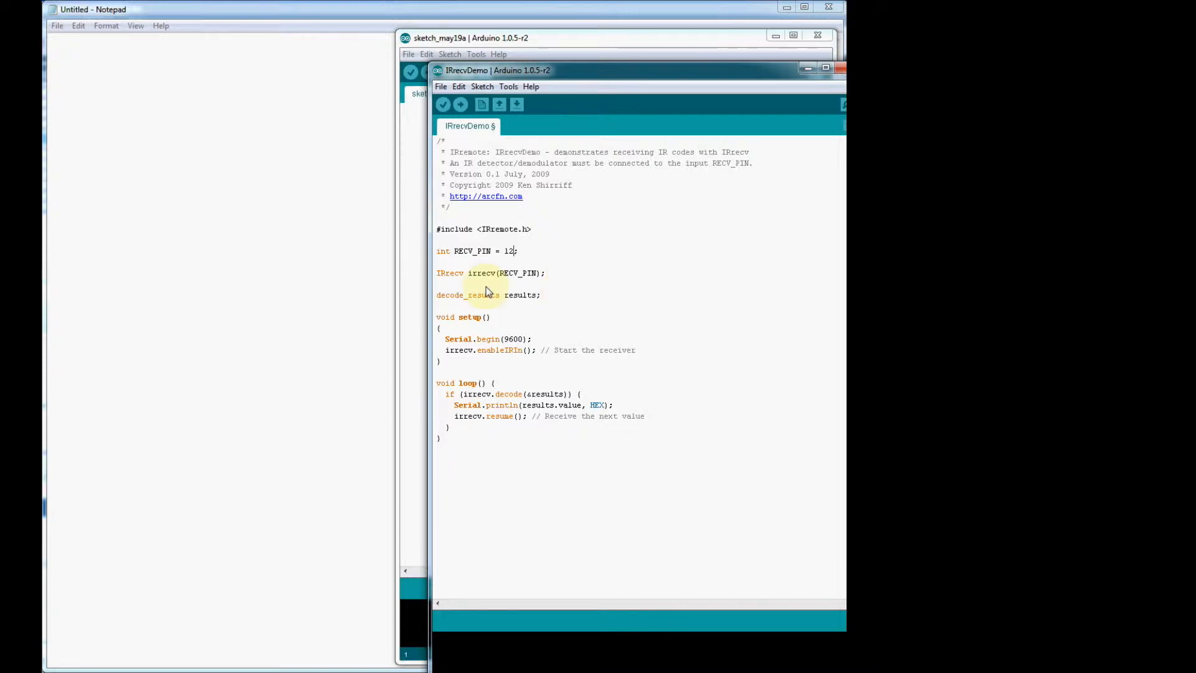
pyautogui.moveTo(526, 292)
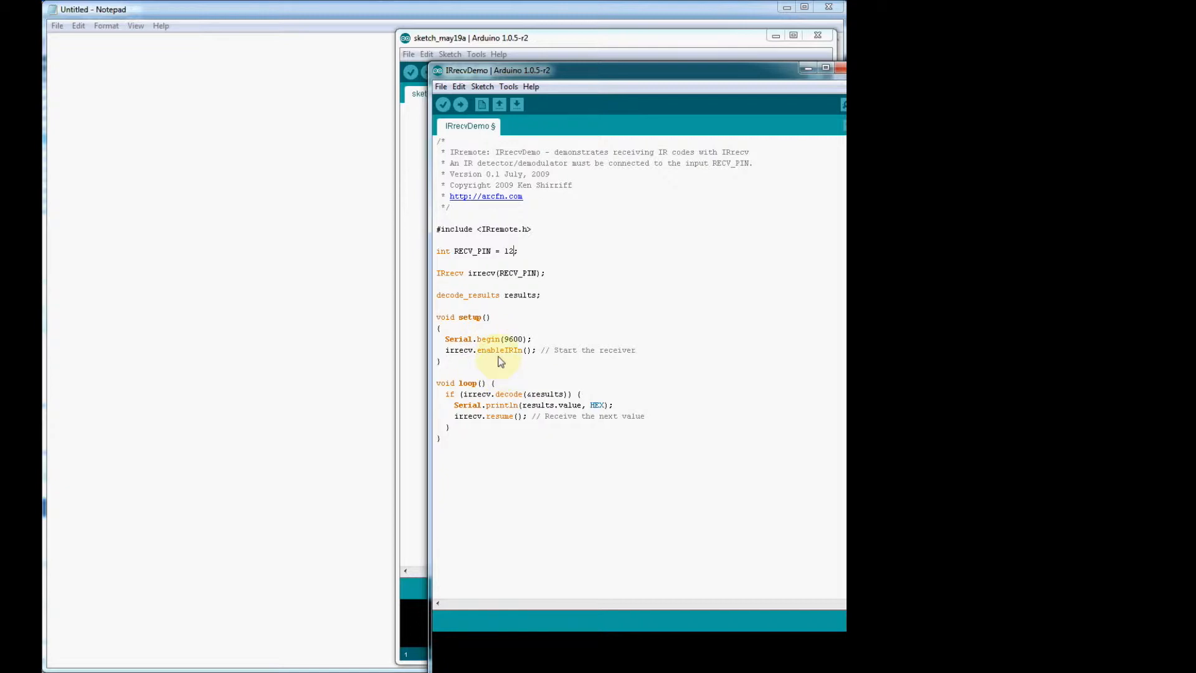
pyautogui.moveTo(565, 385)
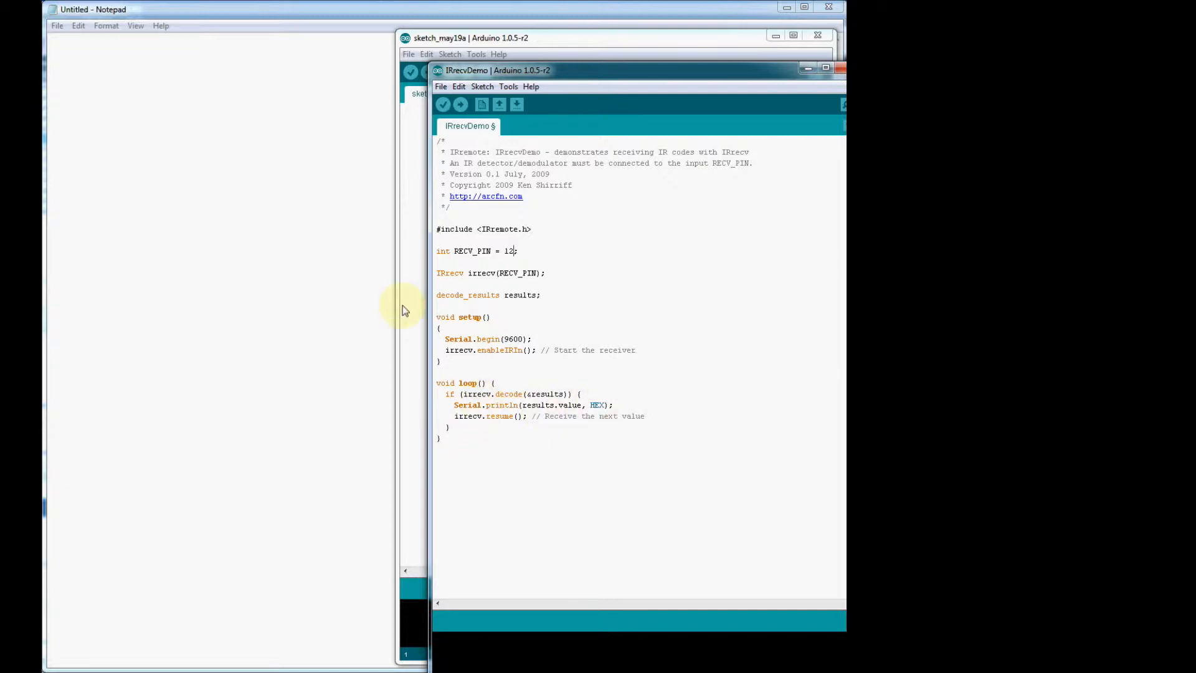
pyautogui.moveTo(492, 315)
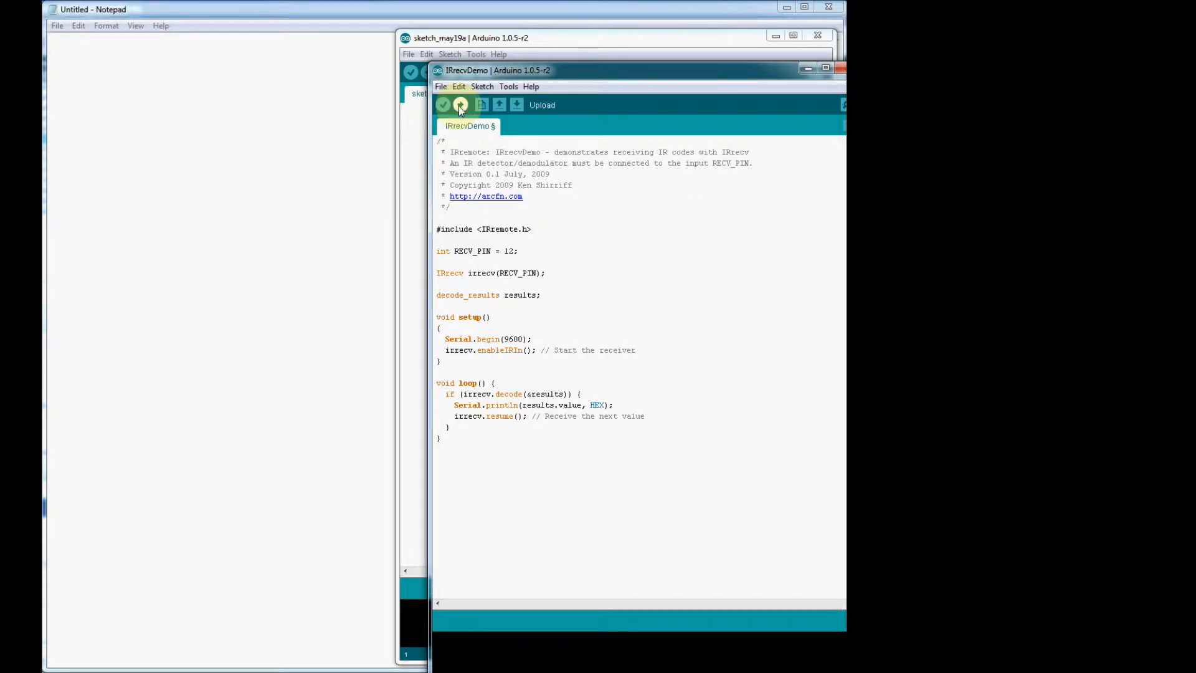
# Upload the pin-12 IRrecvDemo sketch and verify the selected board is Arduino Uno.
pyautogui.click(460, 104)
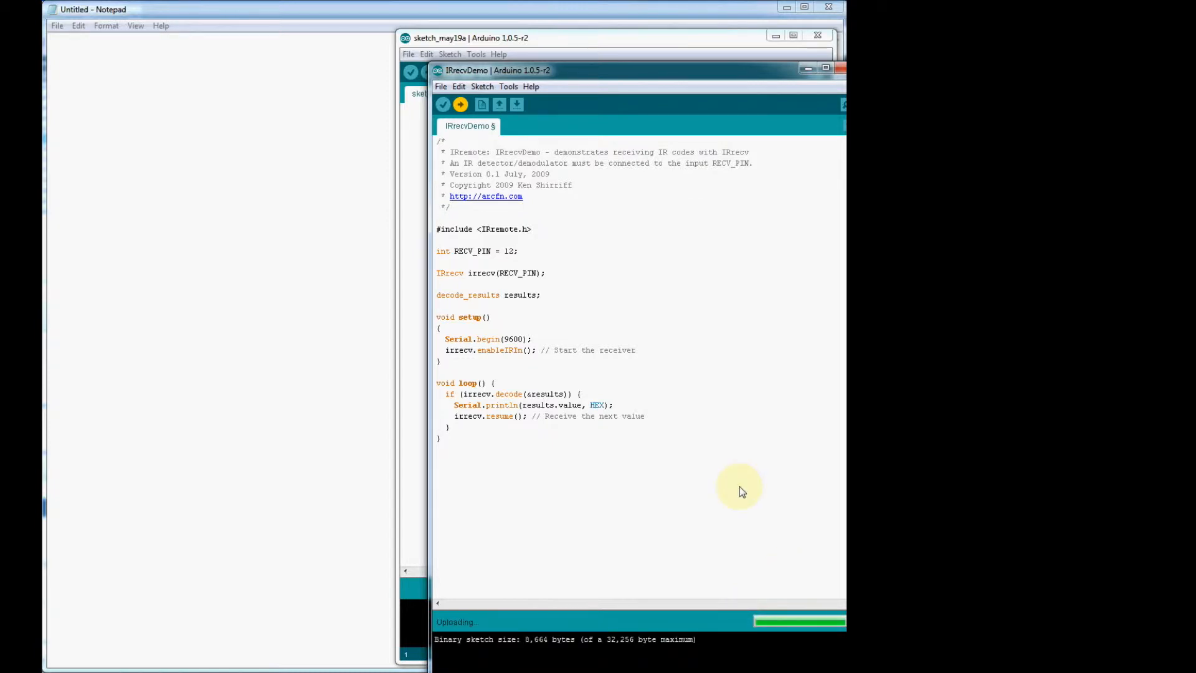
pyautogui.moveTo(730, 575)
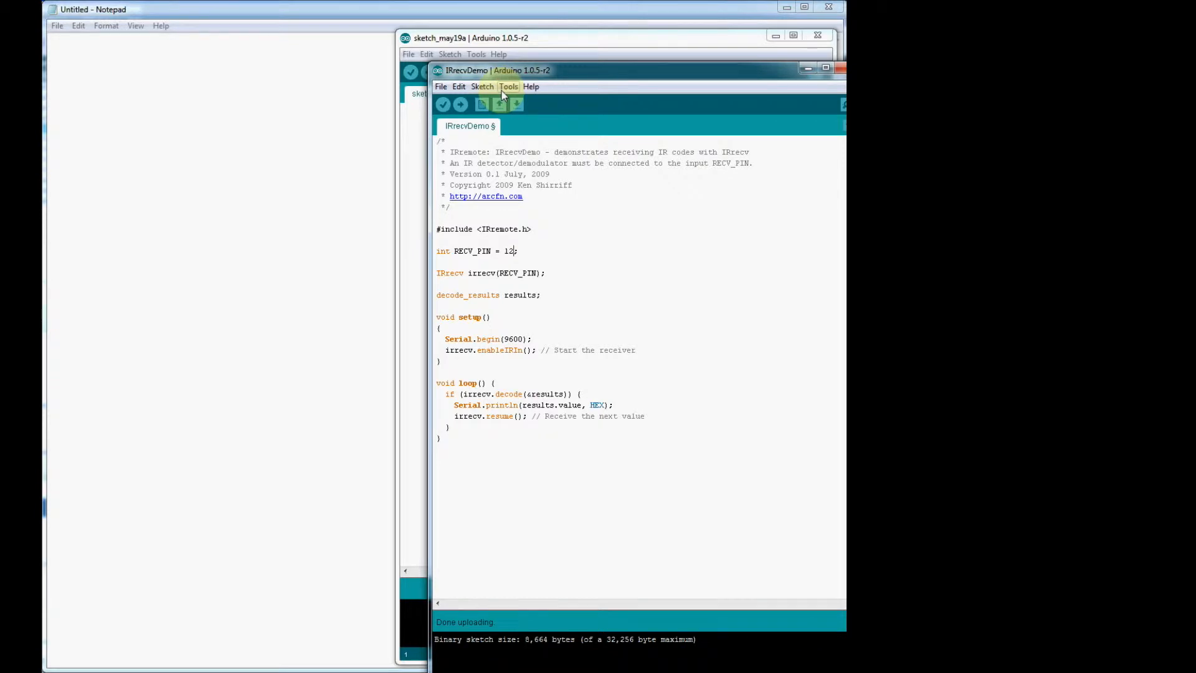
pyautogui.click(508, 86)
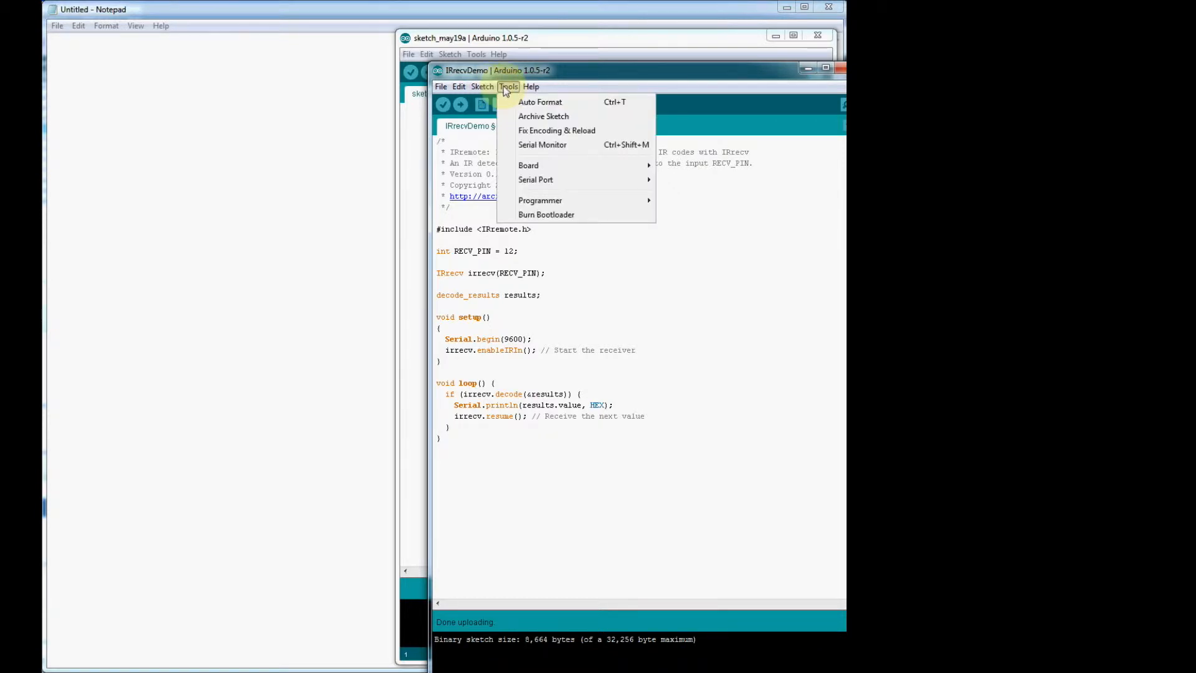
pyautogui.click(527, 166)
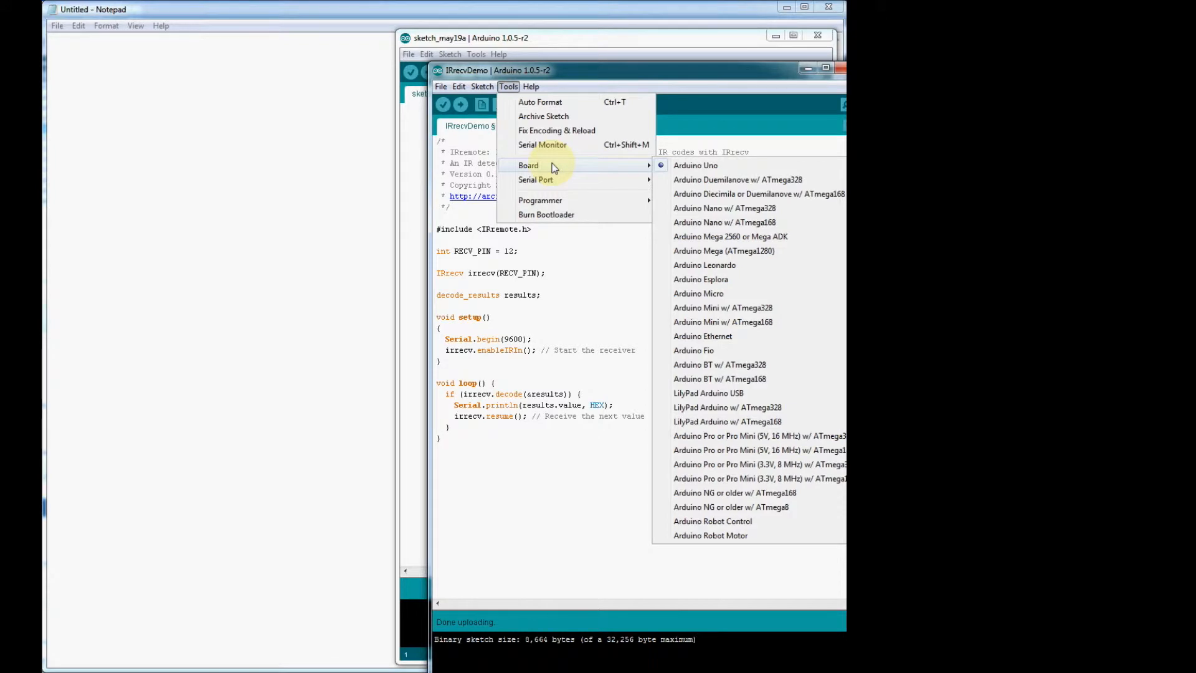
pyautogui.moveTo(679, 171)
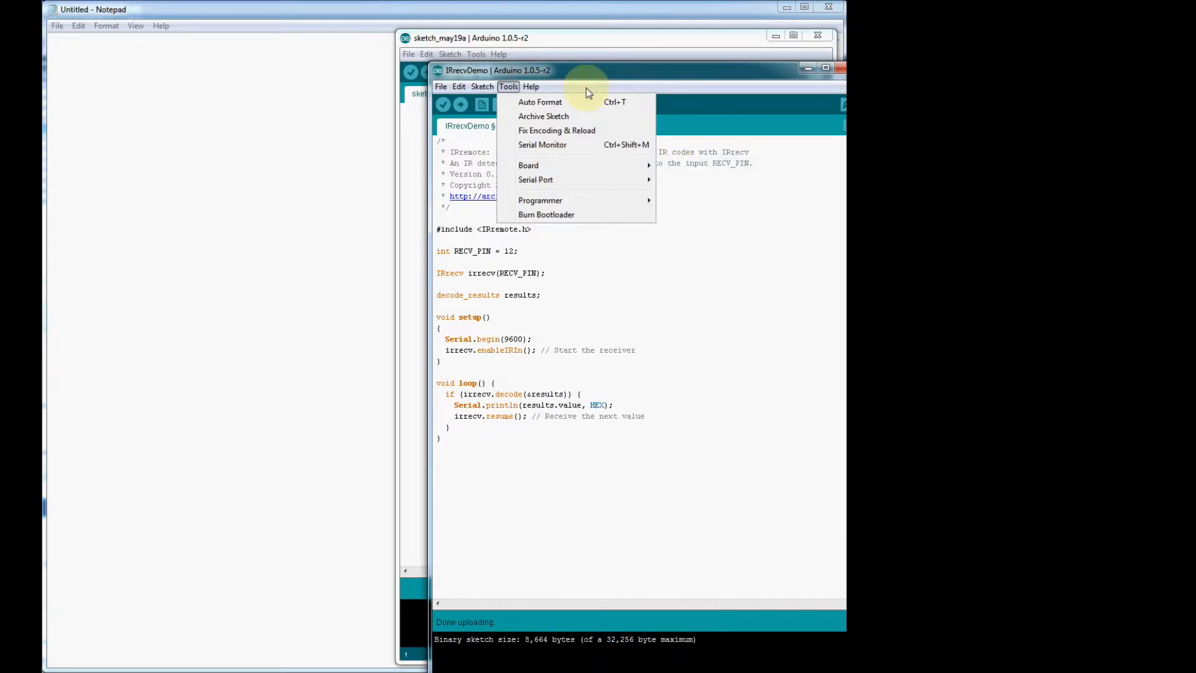
pyautogui.moveTo(541, 145)
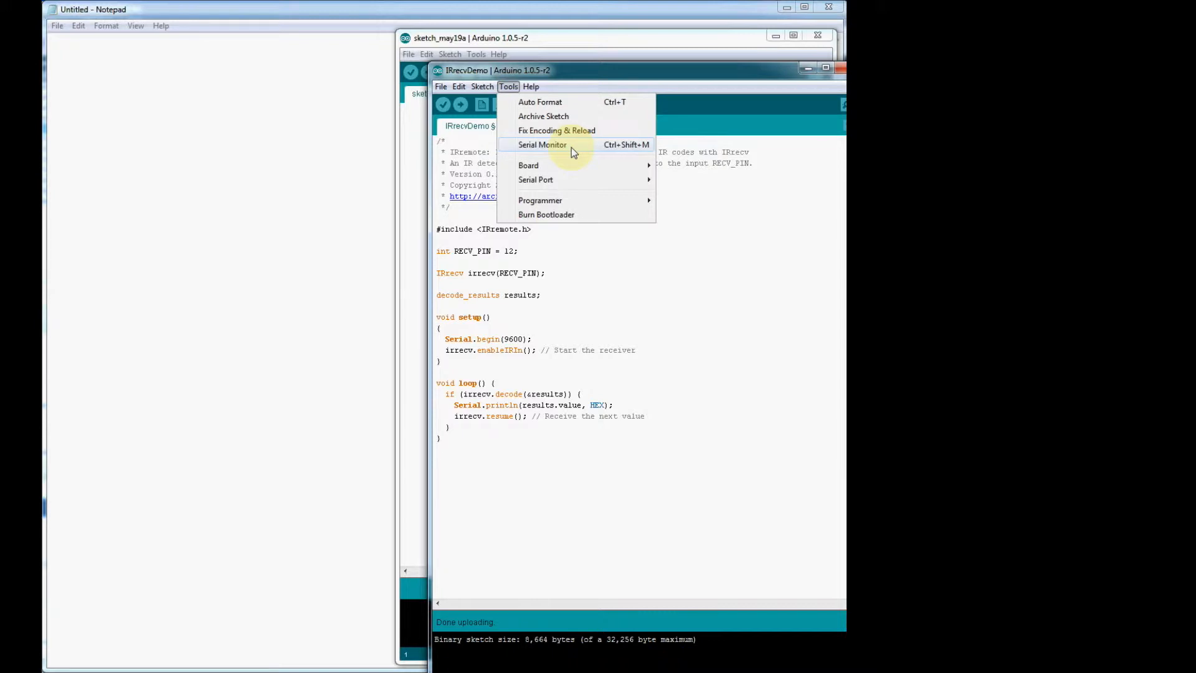
pyautogui.moveTo(536, 179)
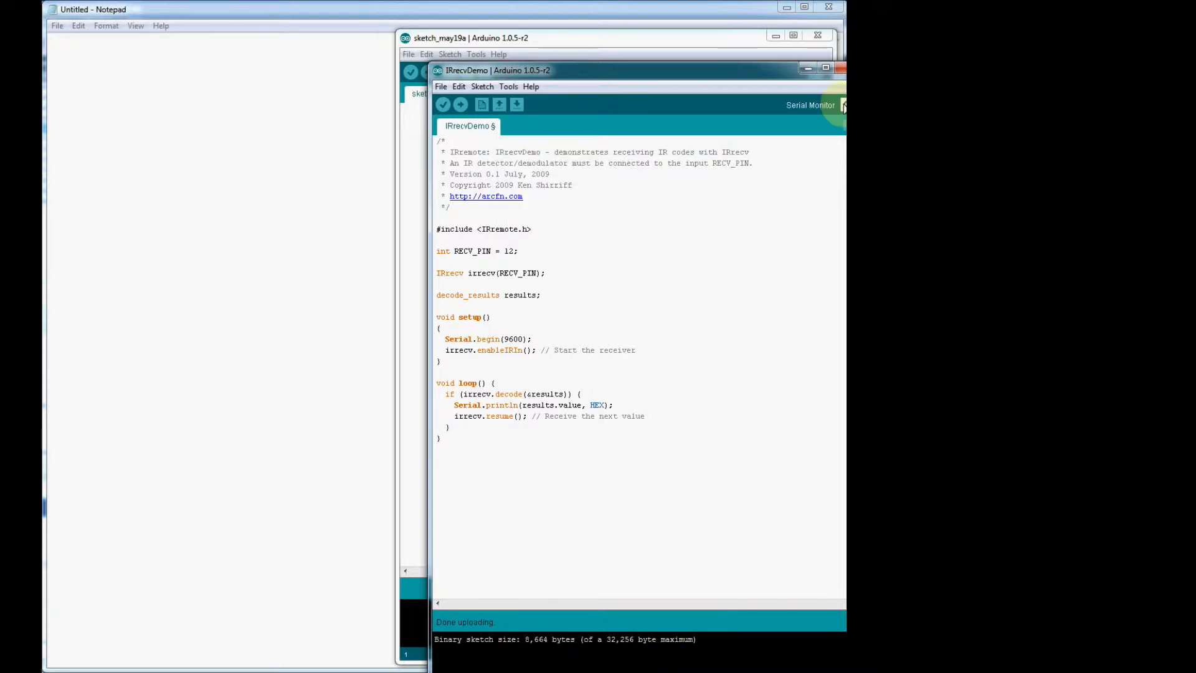
# Watch remote hex codes on the COM4 Serial Monitor after closing blank sketch_may19a.
pyautogui.click(809, 105)
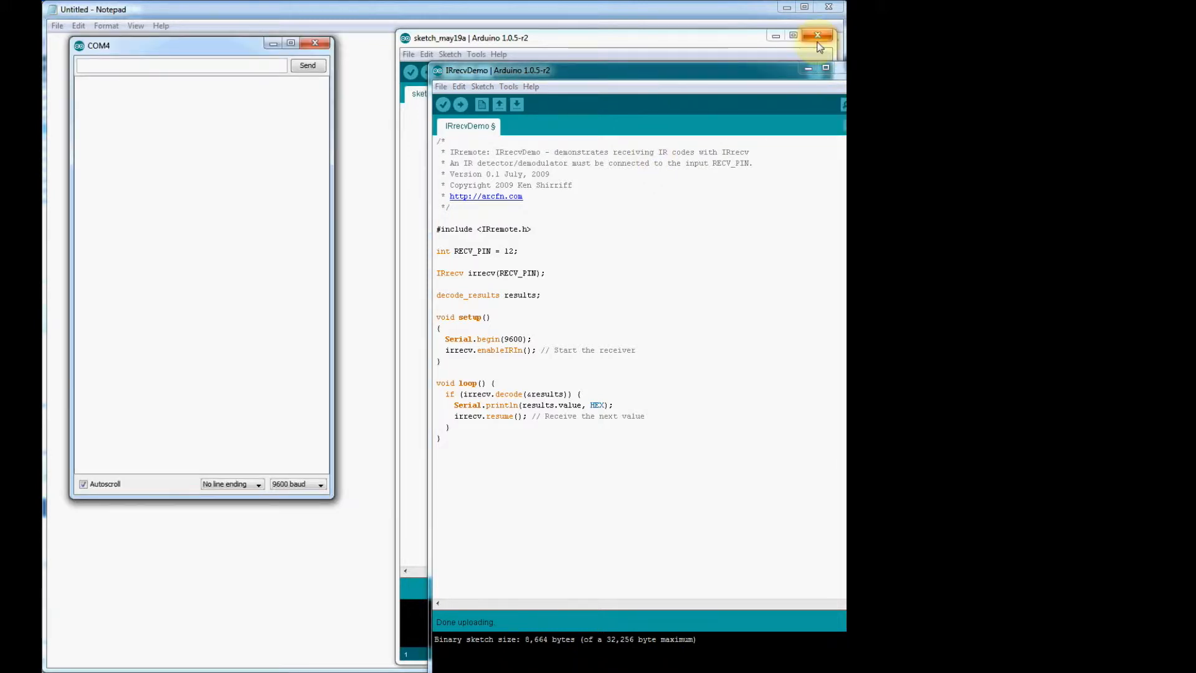
pyautogui.click(818, 36)
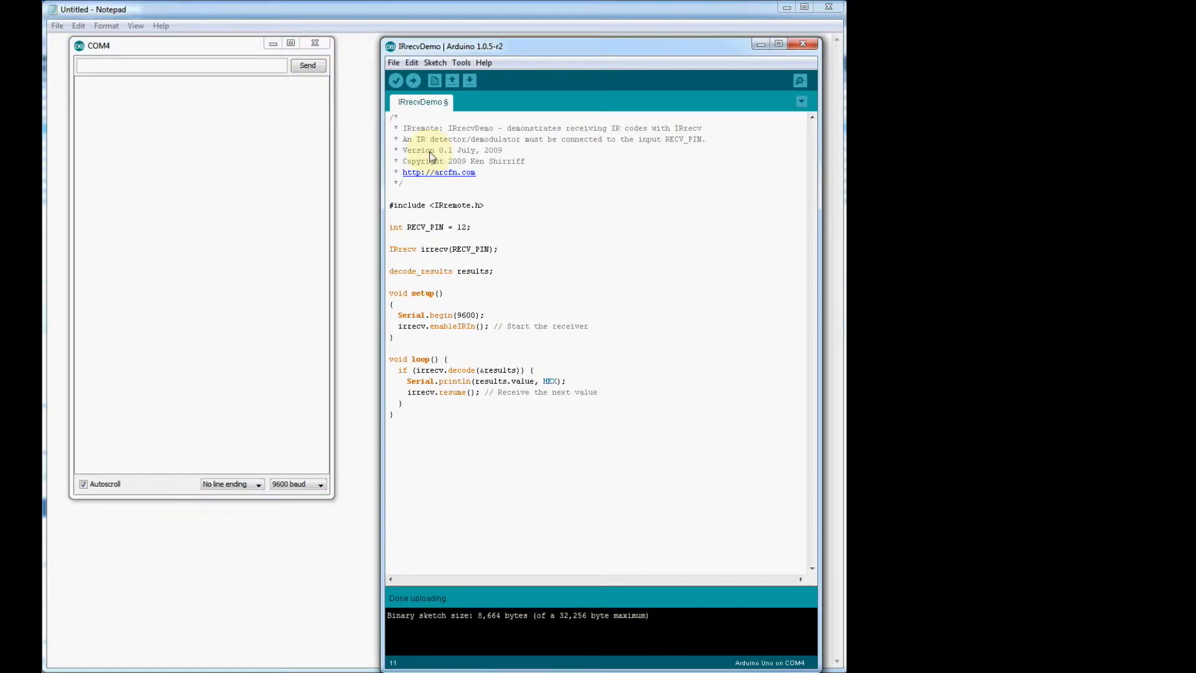
pyautogui.moveTo(458, 355)
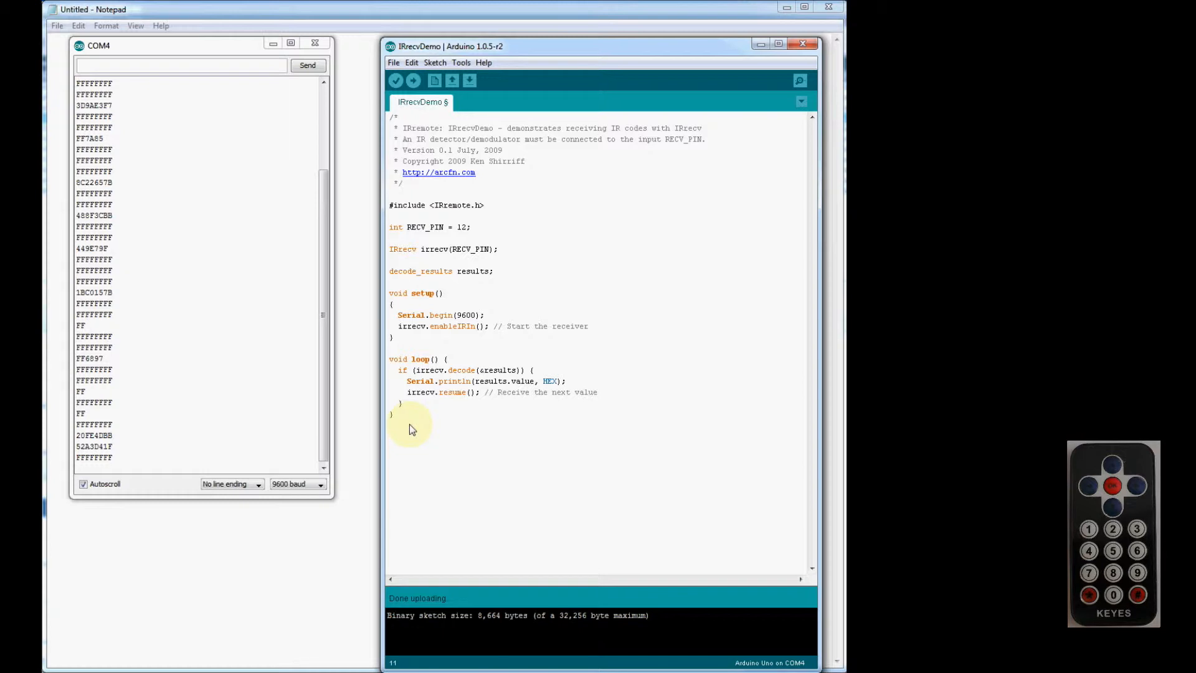
pyautogui.click(466, 227)
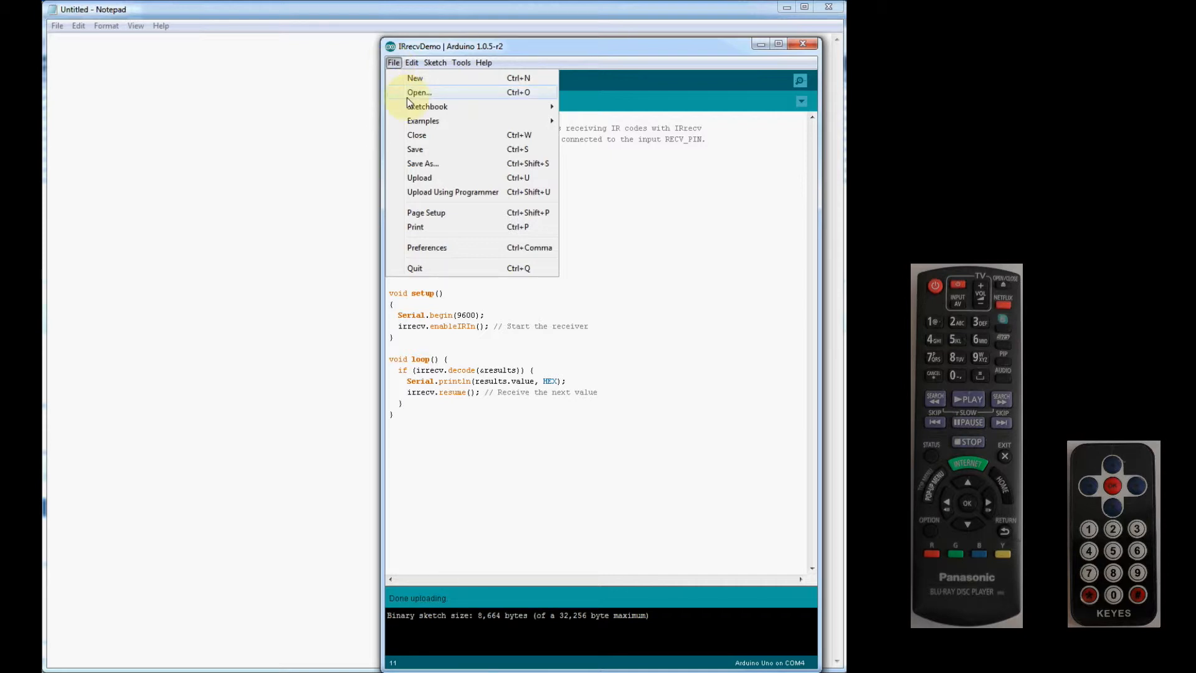
# Open the Defiant_Panasonic sketch from disk and discard unsaved IRrecvDemo edits.
pyautogui.click(426, 106)
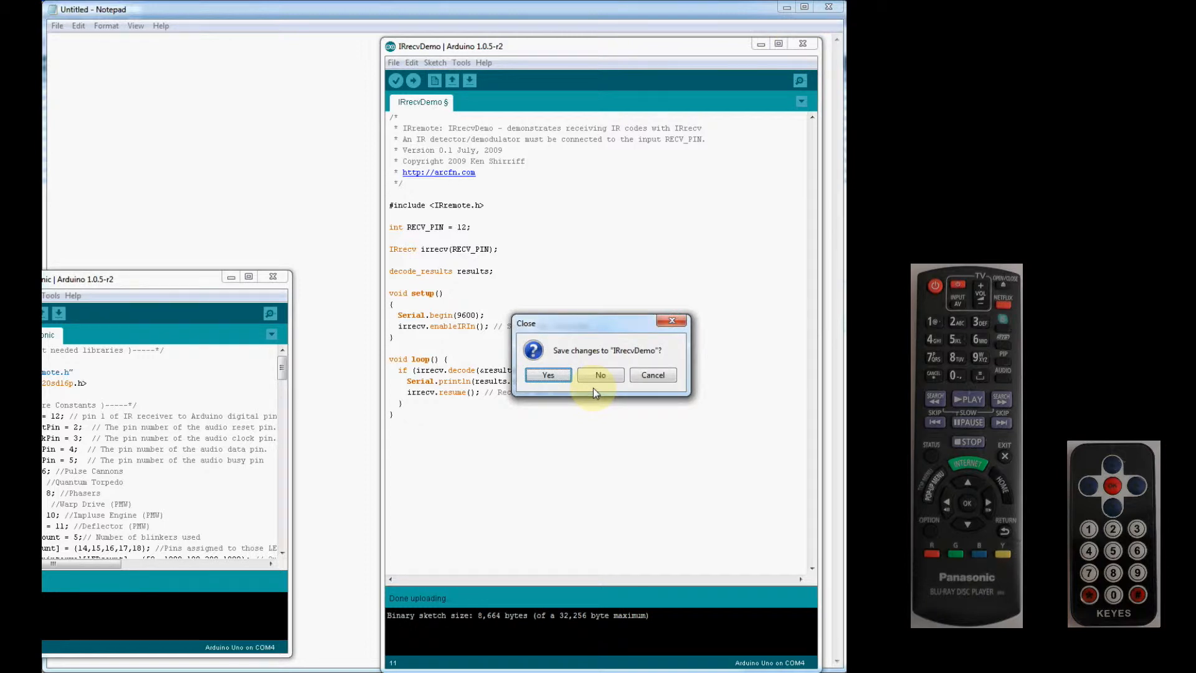
pyautogui.click(600, 374)
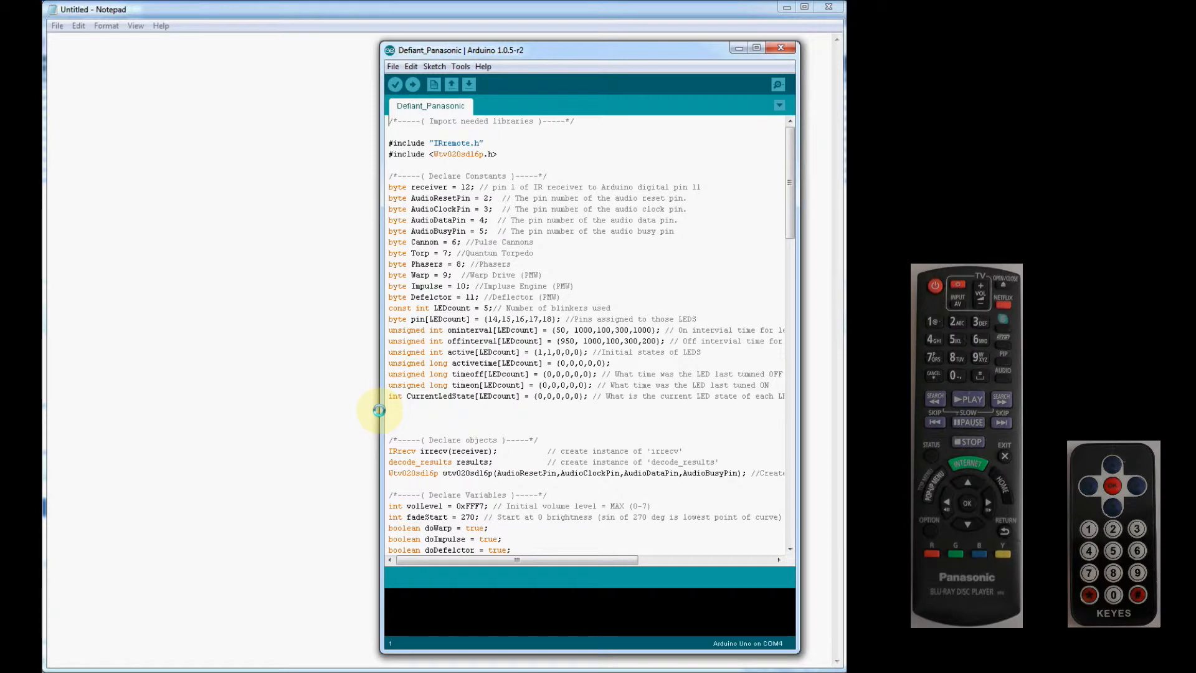
pyautogui.moveTo(480, 194)
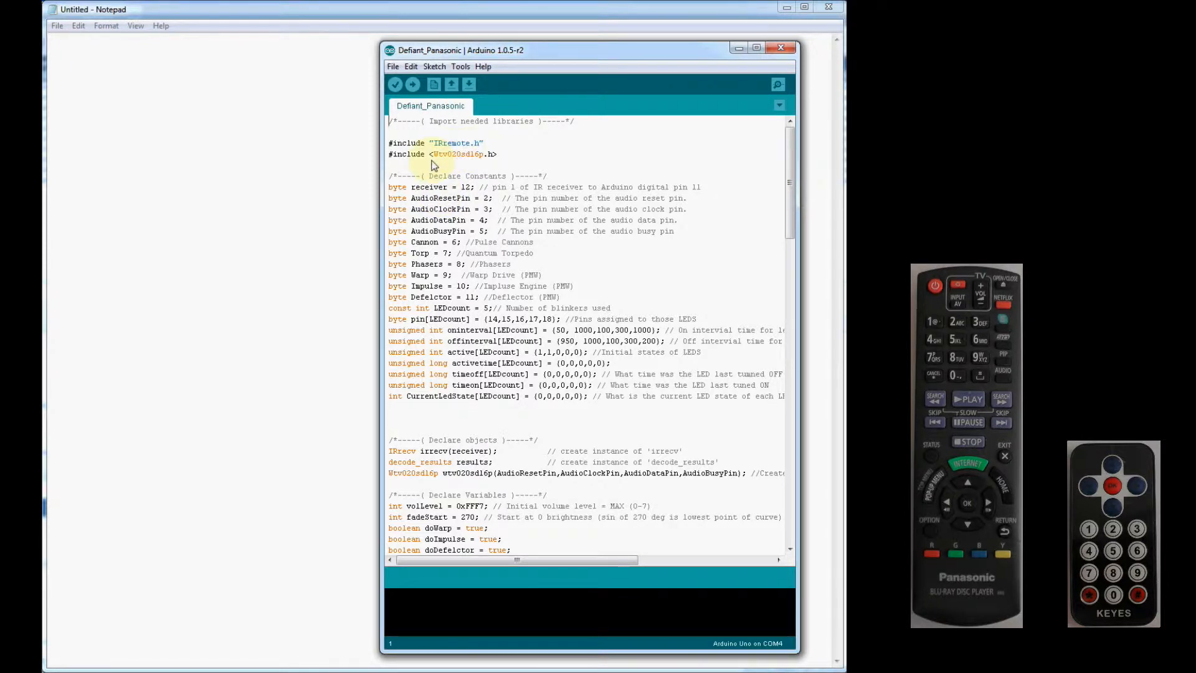
pyautogui.moveTo(475, 166)
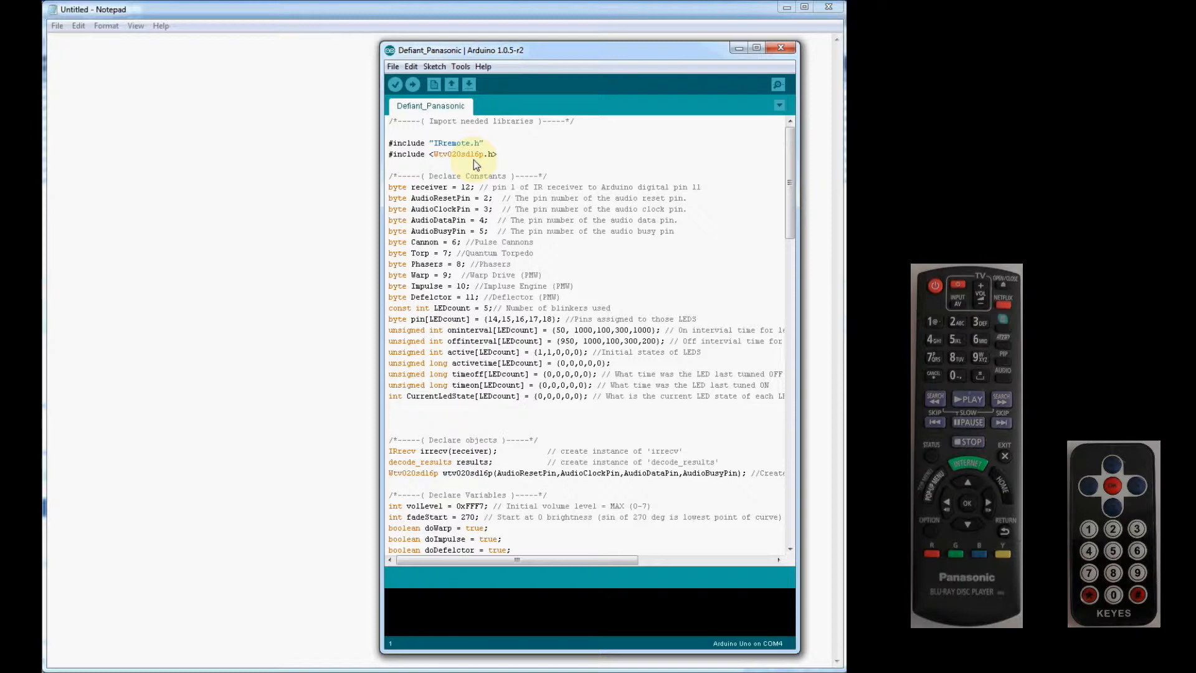
pyautogui.scroll(-3)
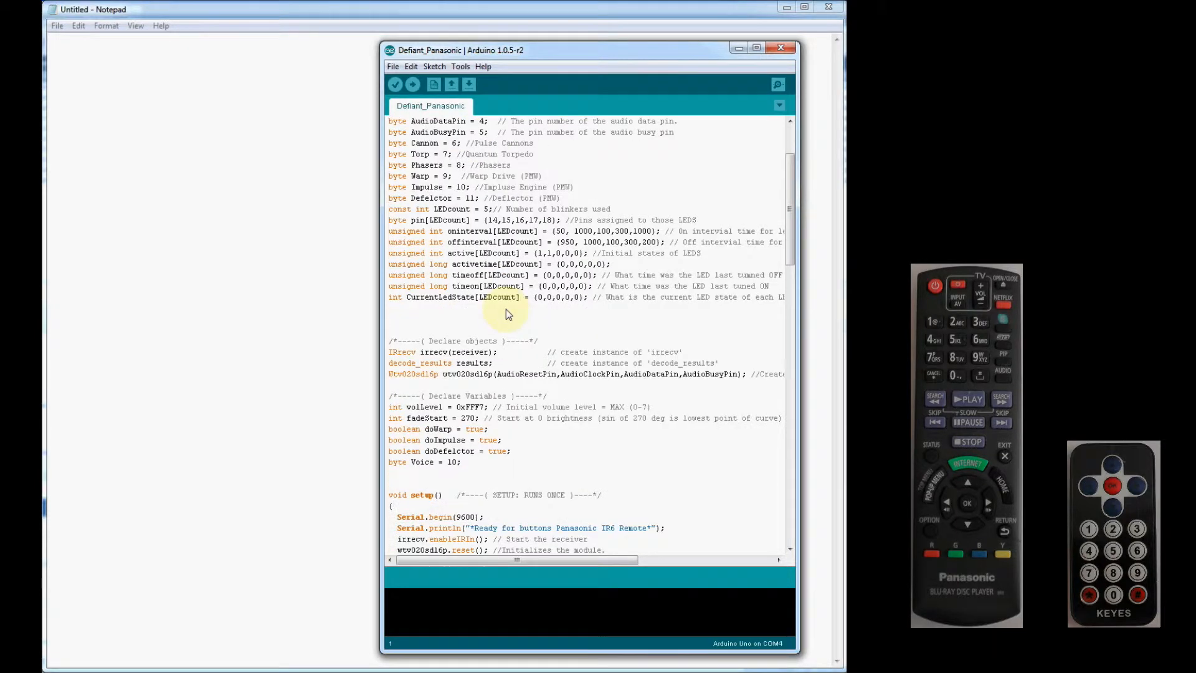
pyautogui.scroll(-3)
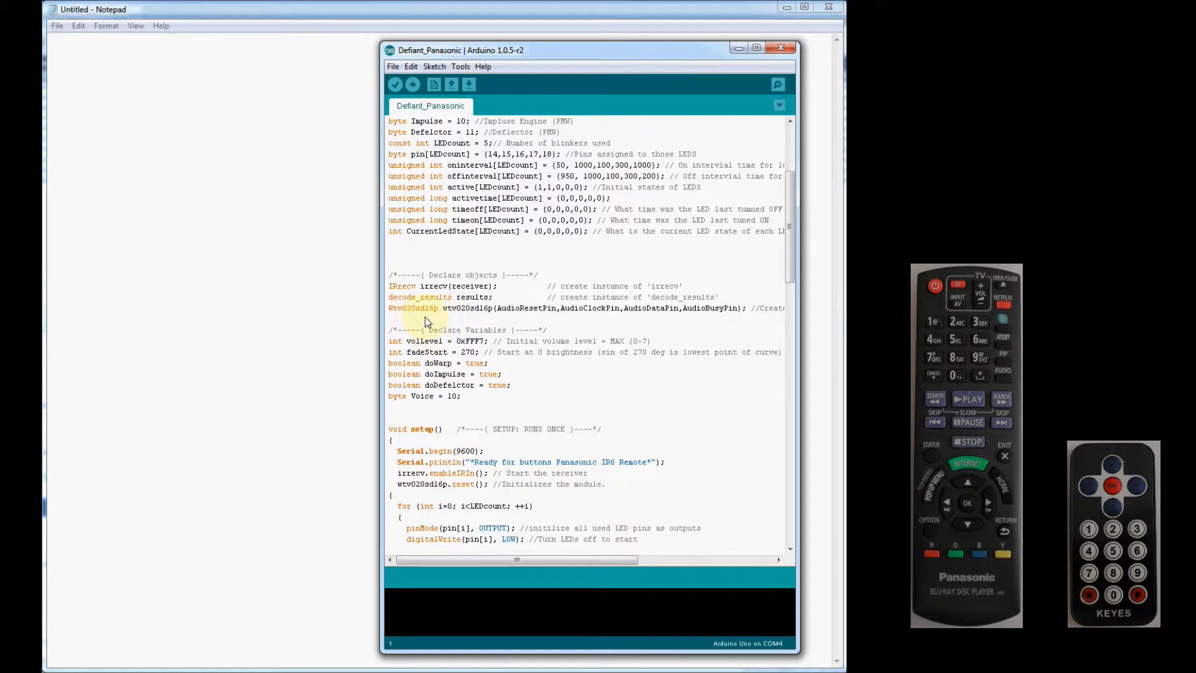
pyautogui.scroll(-3)
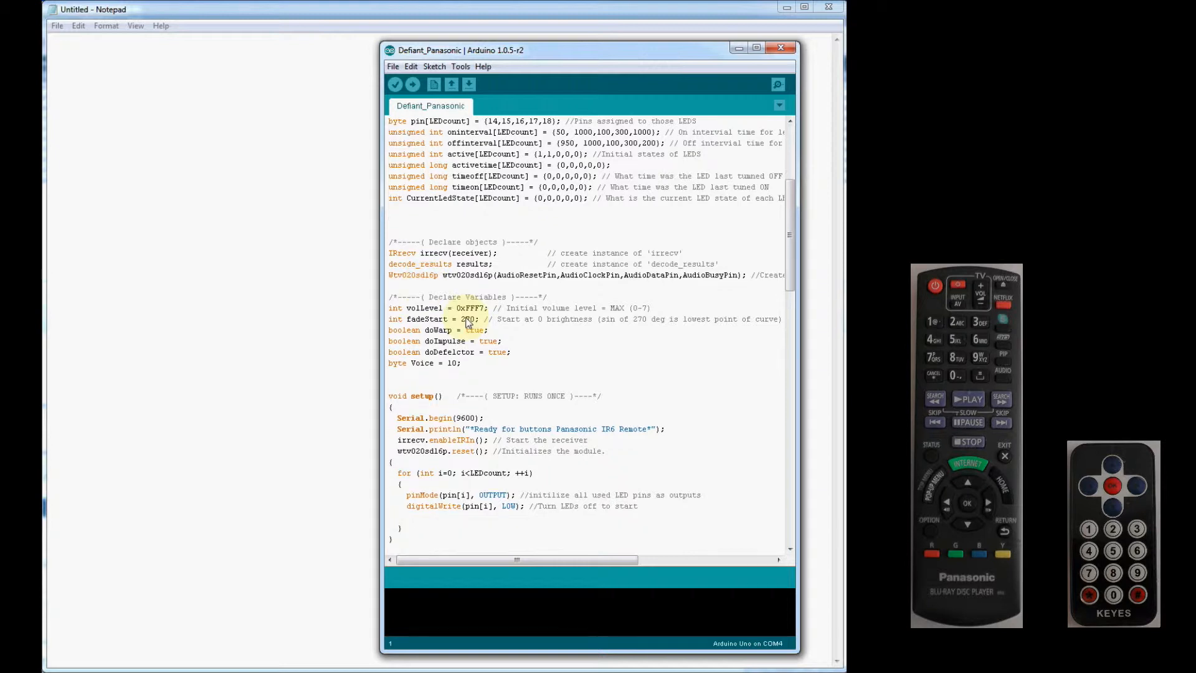
pyautogui.scroll(-3)
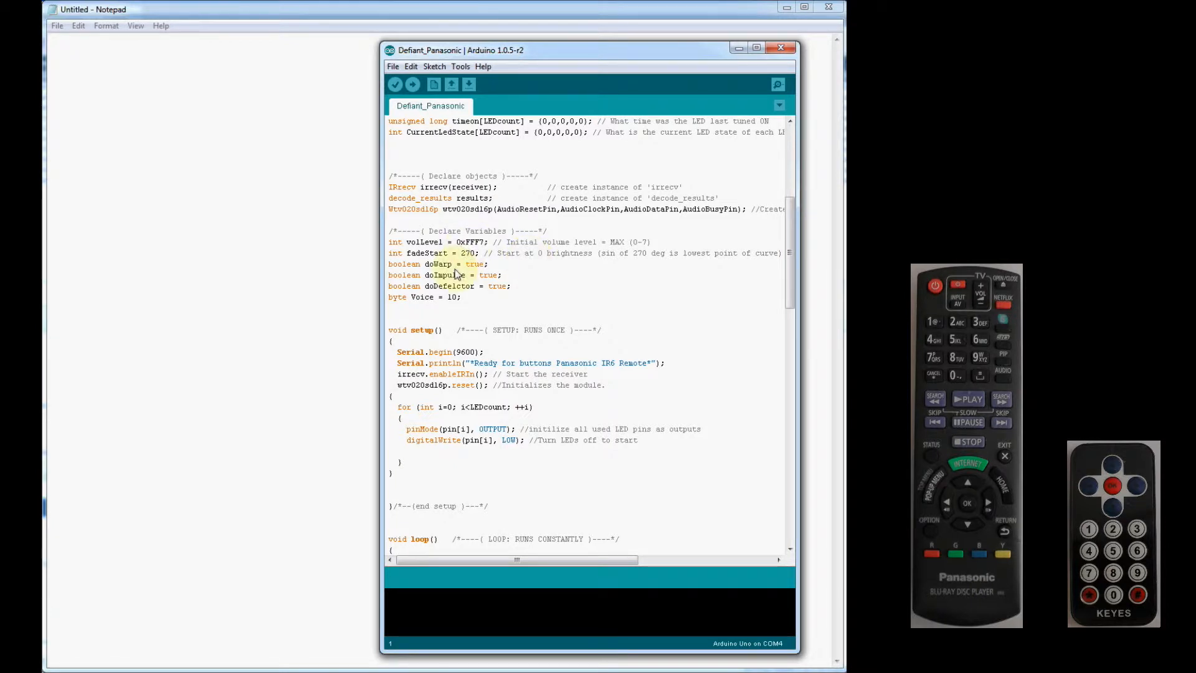
pyautogui.scroll(-3)
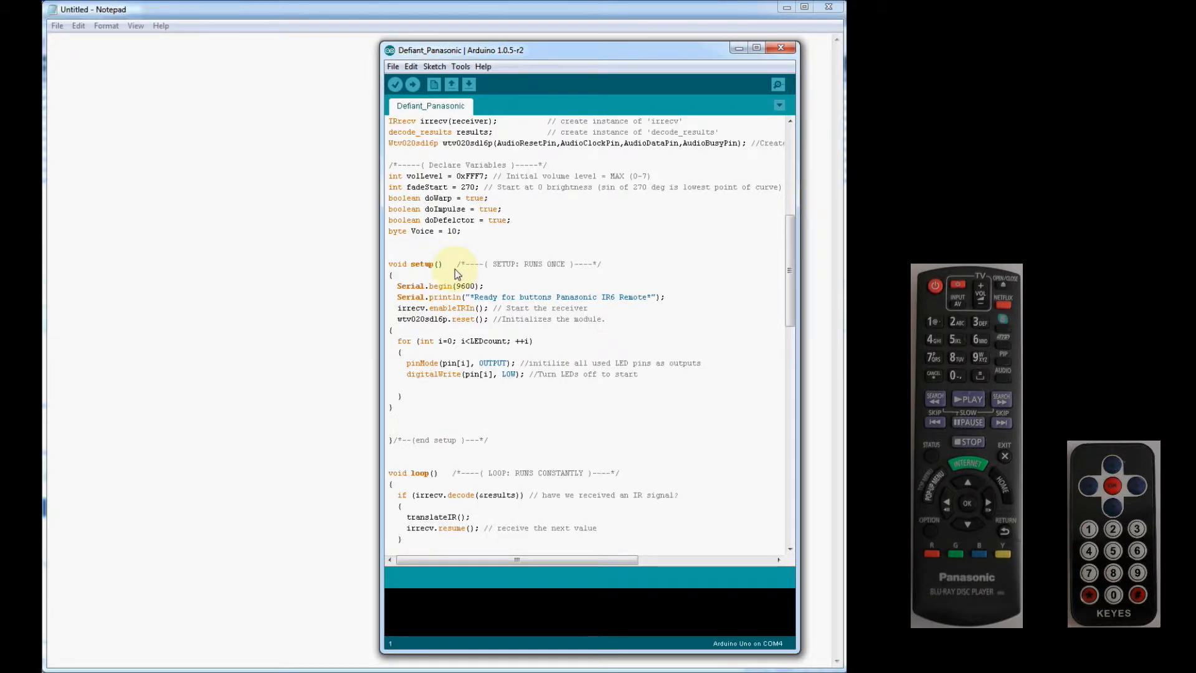
pyautogui.scroll(-3)
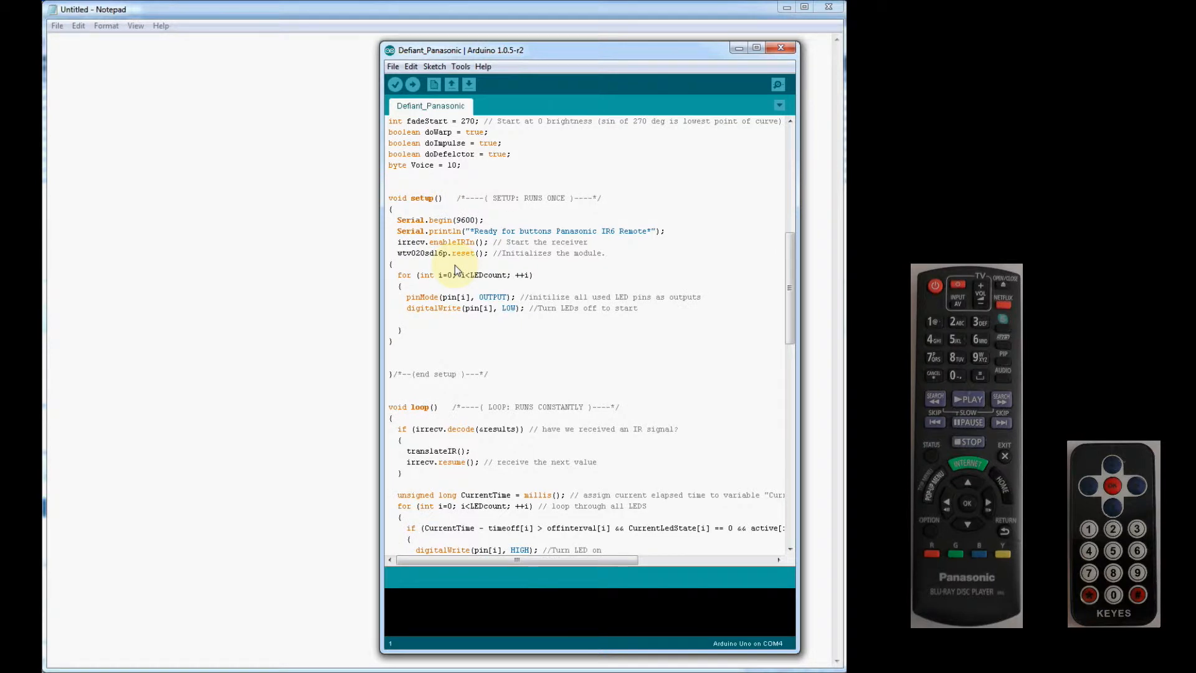
pyautogui.scroll(-3)
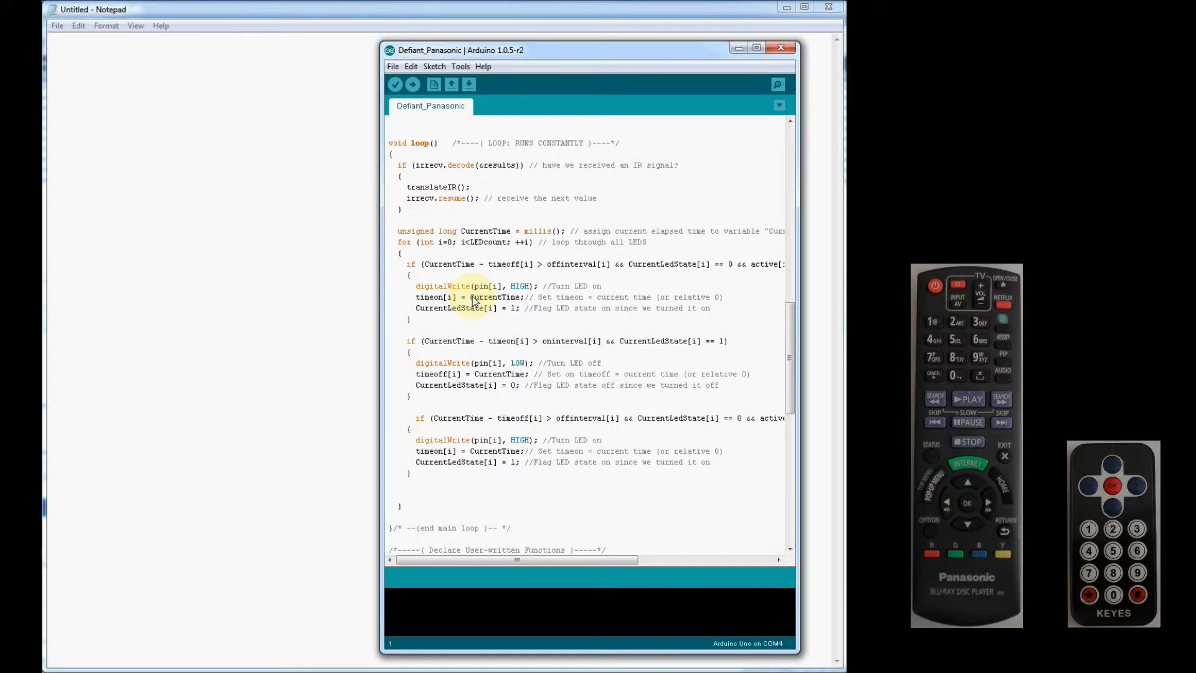
pyautogui.scroll(-3)
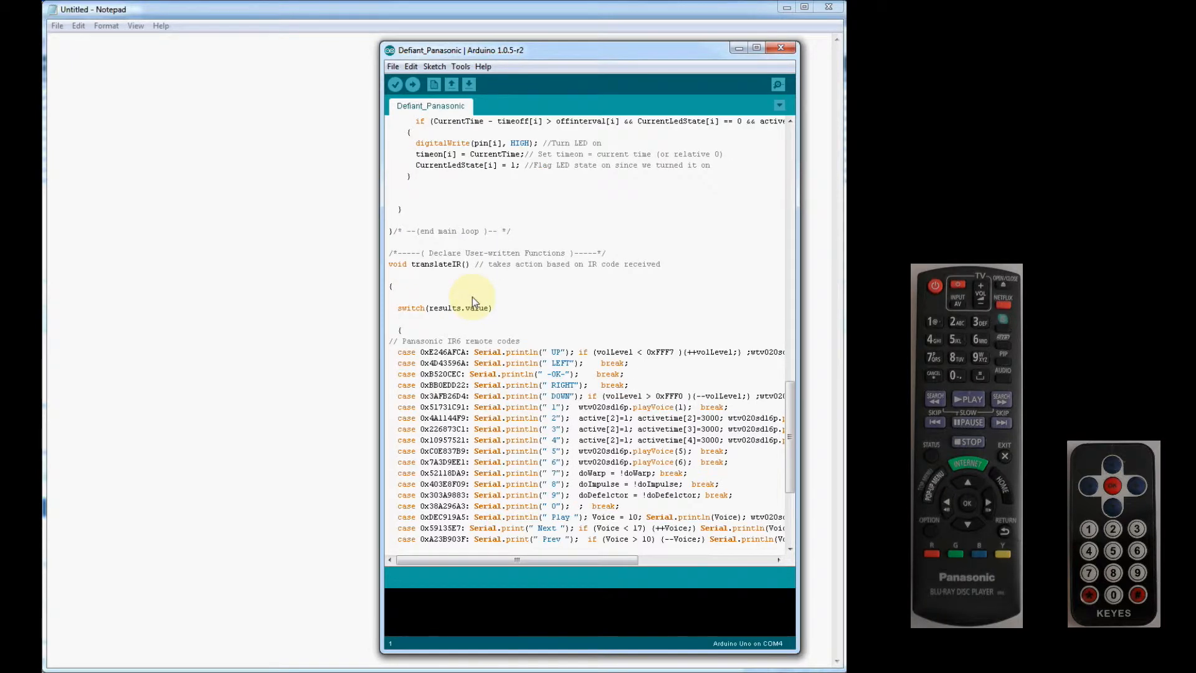
pyautogui.scroll(-3)
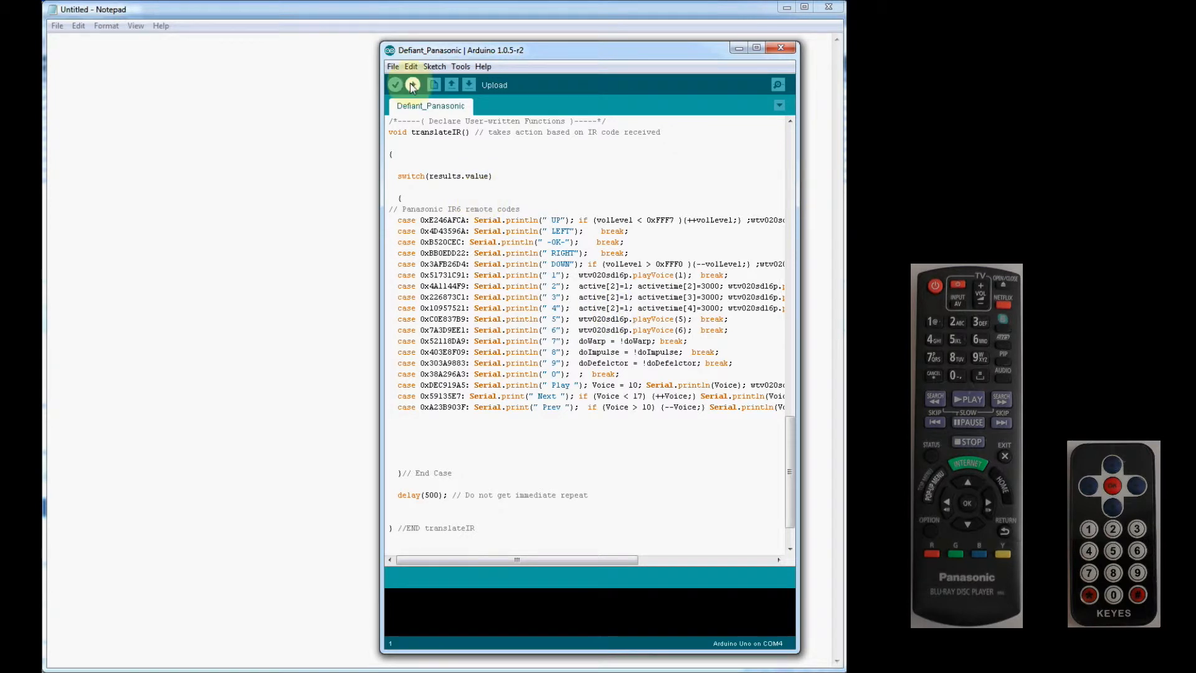
# Upload Defiant_Panasonic to the Uno and view its ready message in the Serial Monitor.
pyautogui.click(411, 84)
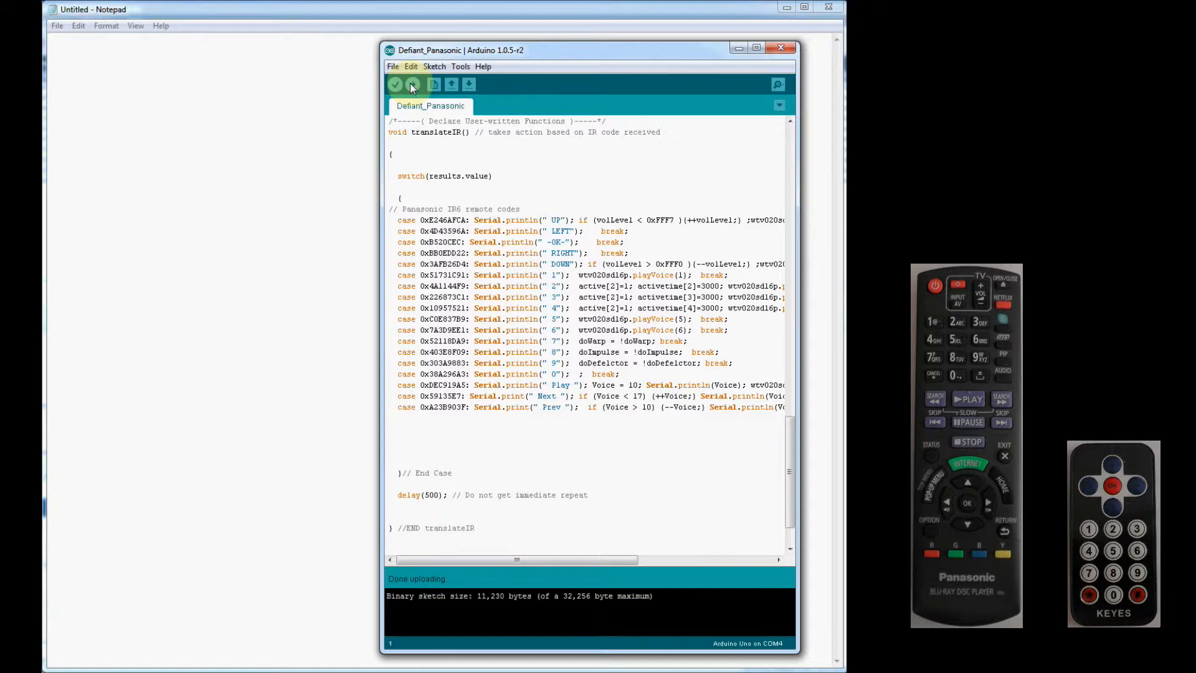
pyautogui.moveTo(777, 84)
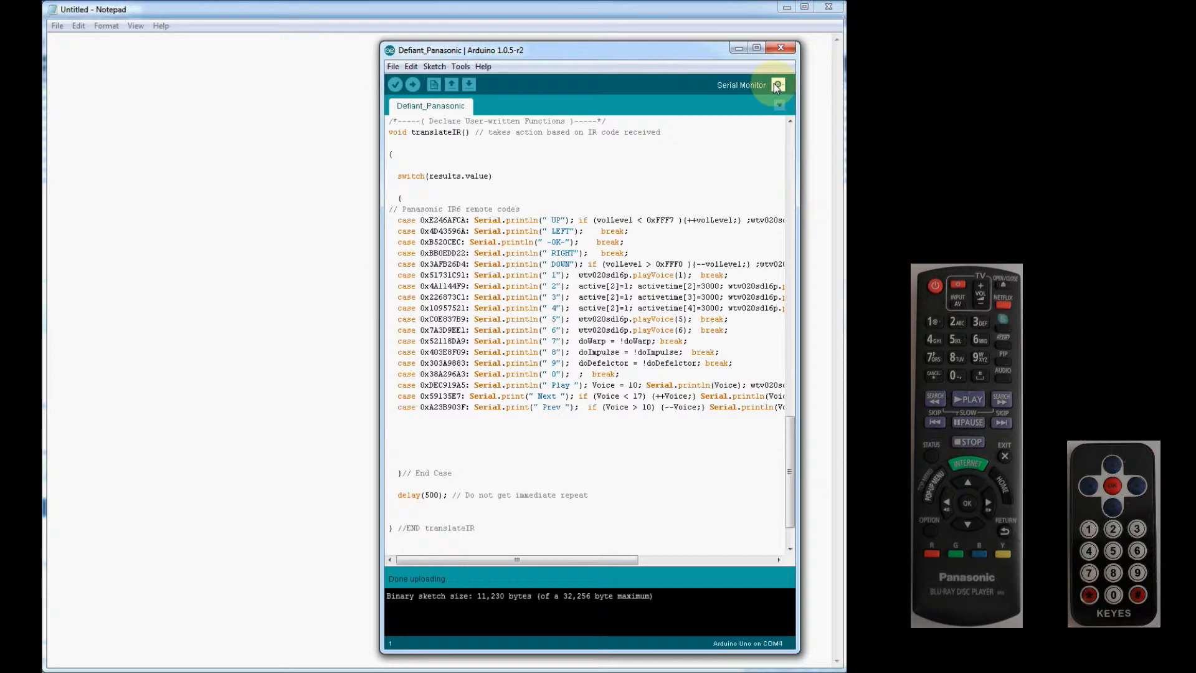
pyautogui.click(777, 85)
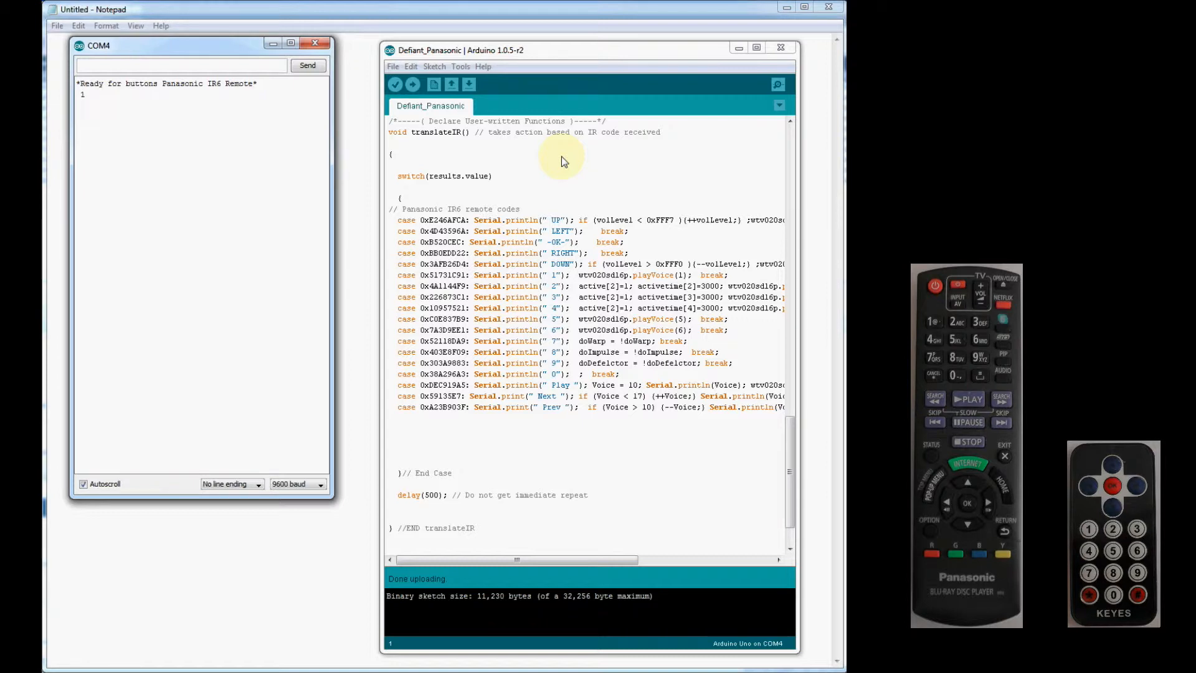
# Log Panasonic remote presses at 9600 baud: digits 1–7, Play, and Next up to 17.
pyautogui.click(181, 65)
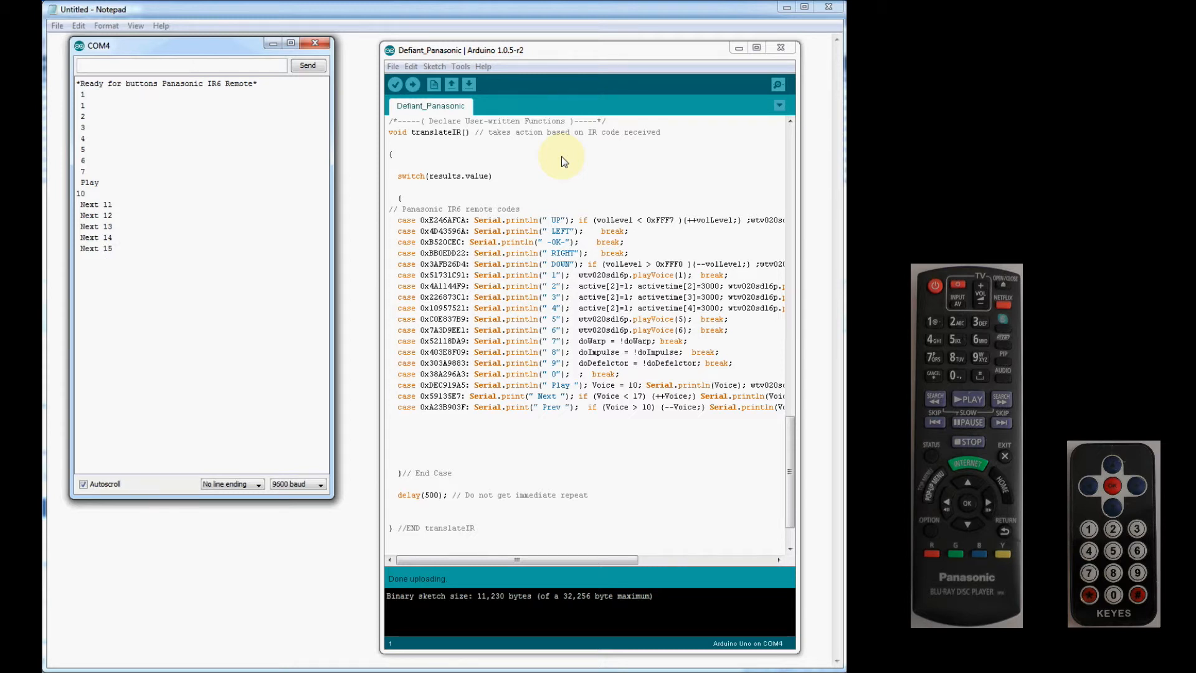
pyautogui.click(180, 64)
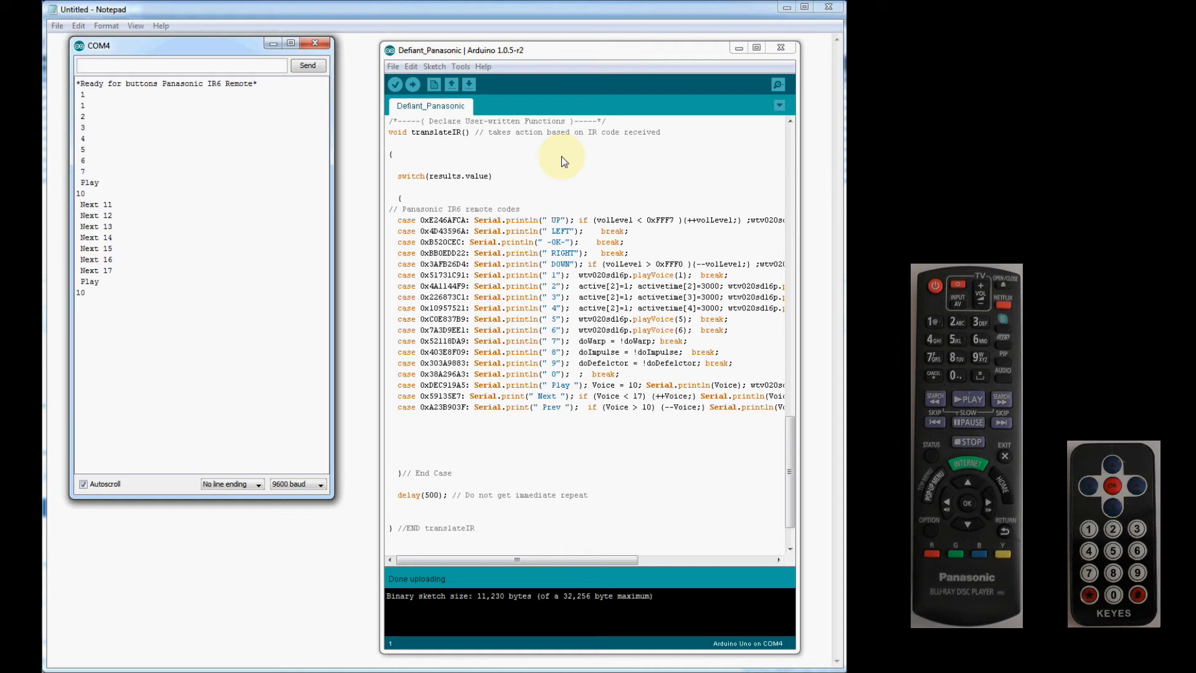
pyautogui.click(180, 65)
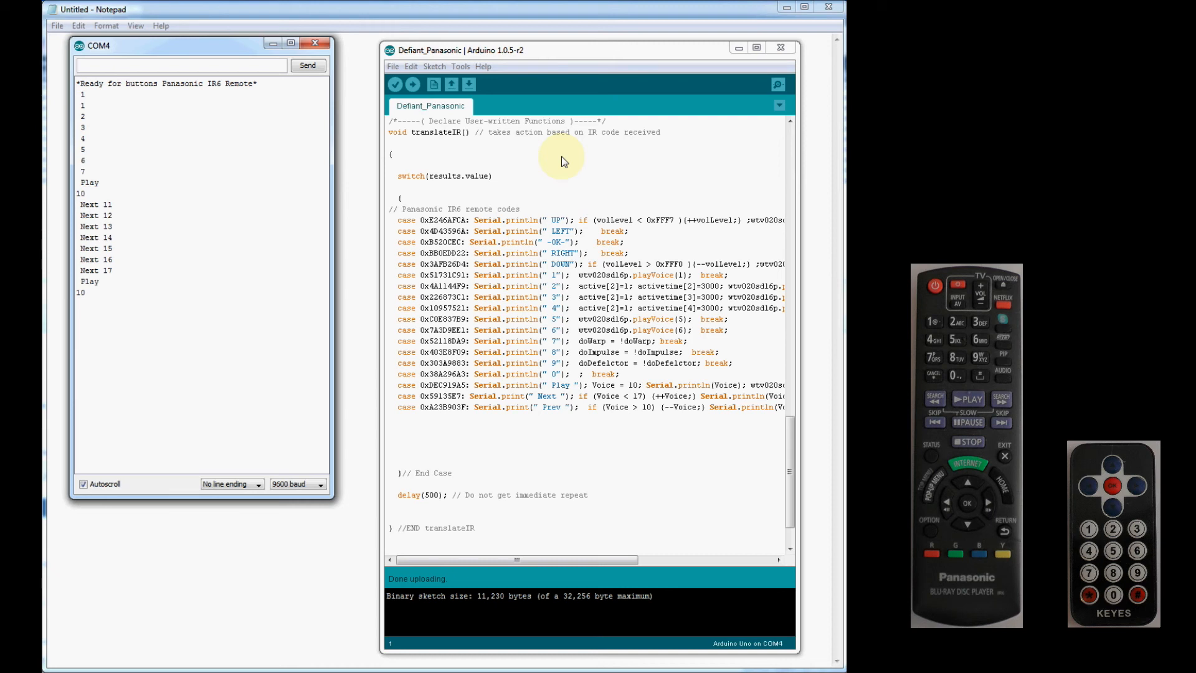
pyautogui.click(180, 65)
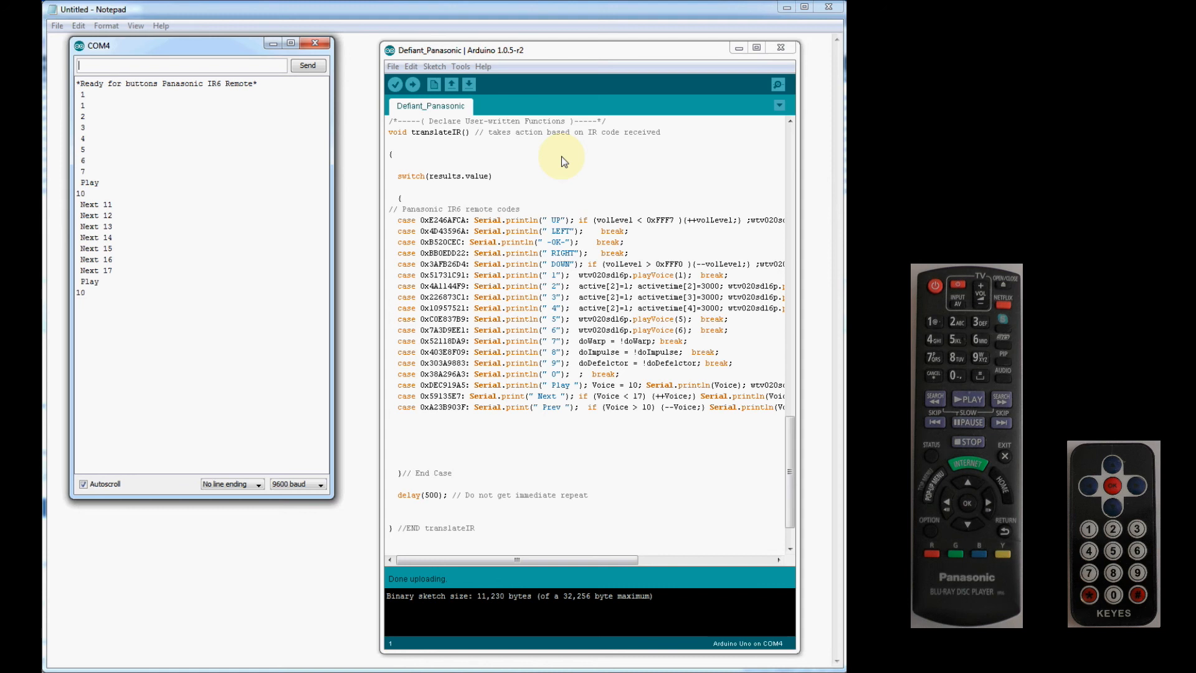